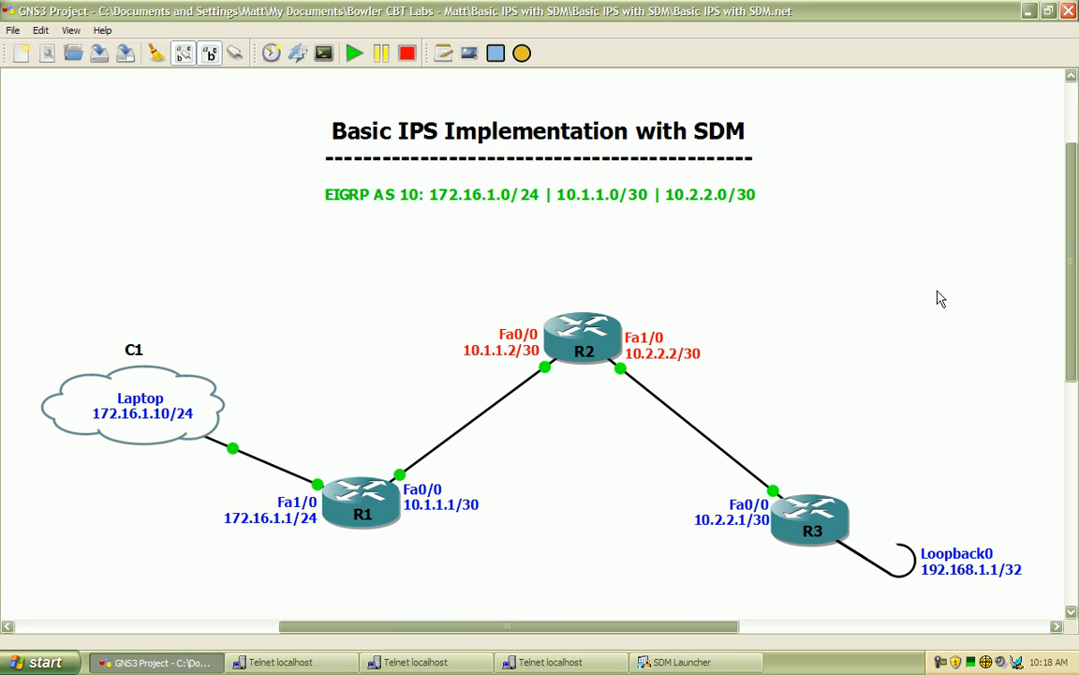
mouse_move(926, 290)
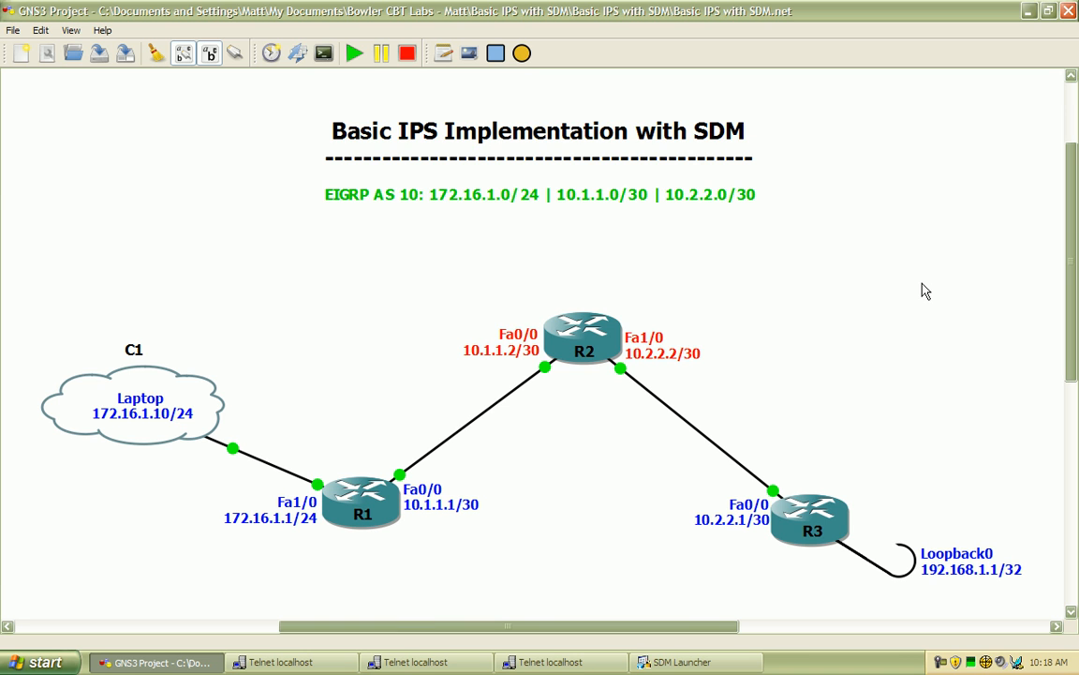
mouse_move(424, 588)
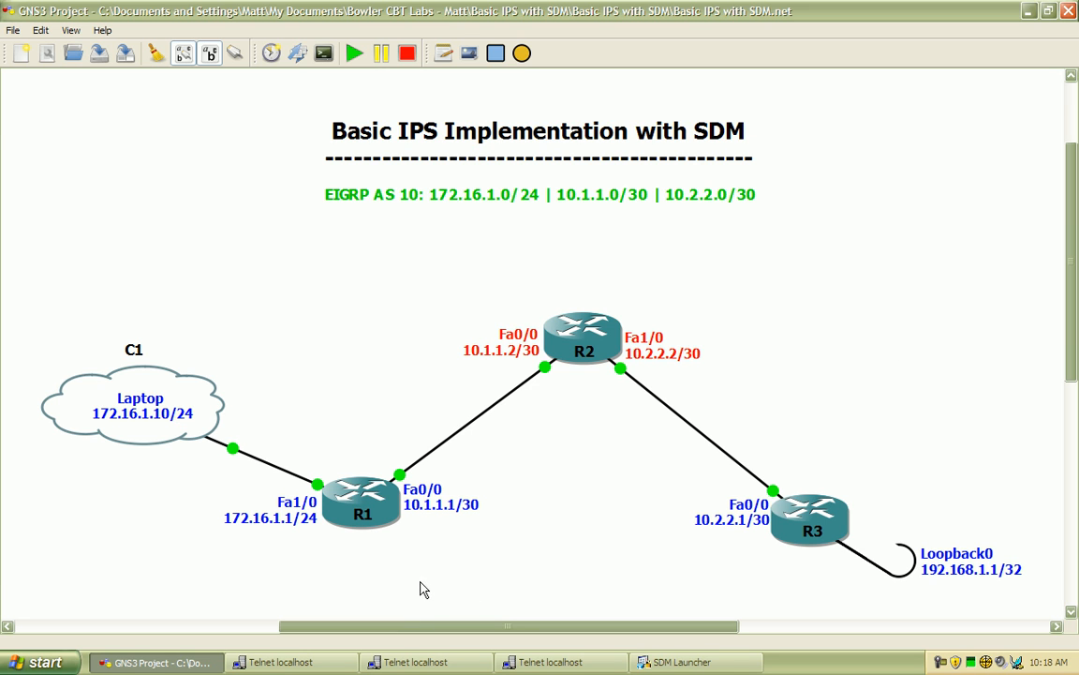
mouse_move(319, 581)
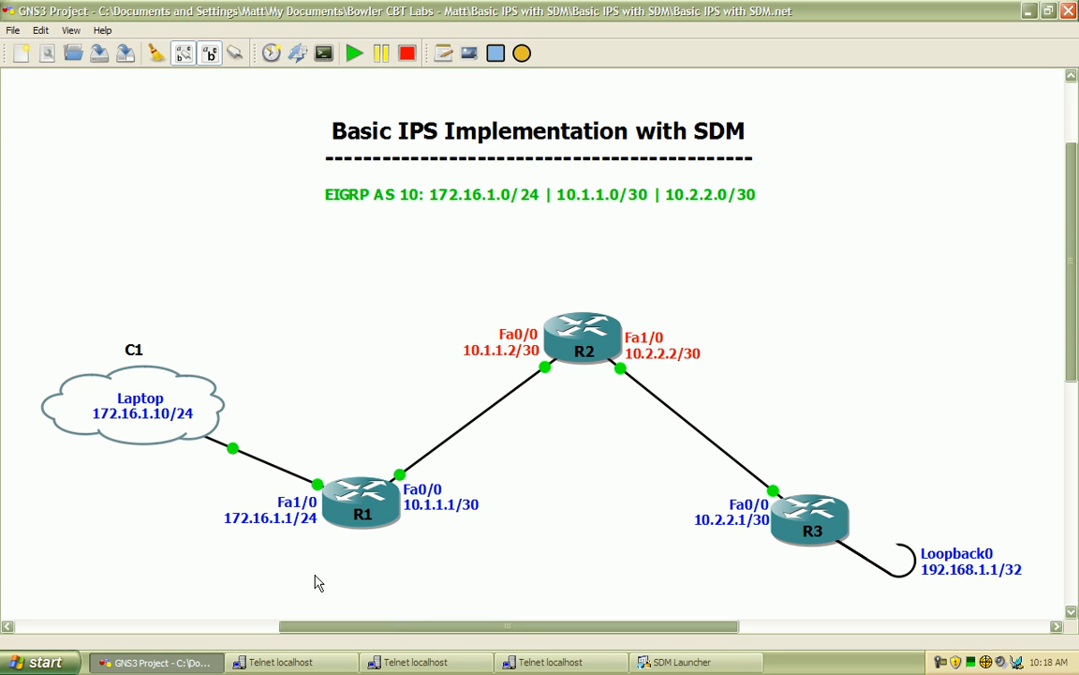
mouse_move(333, 581)
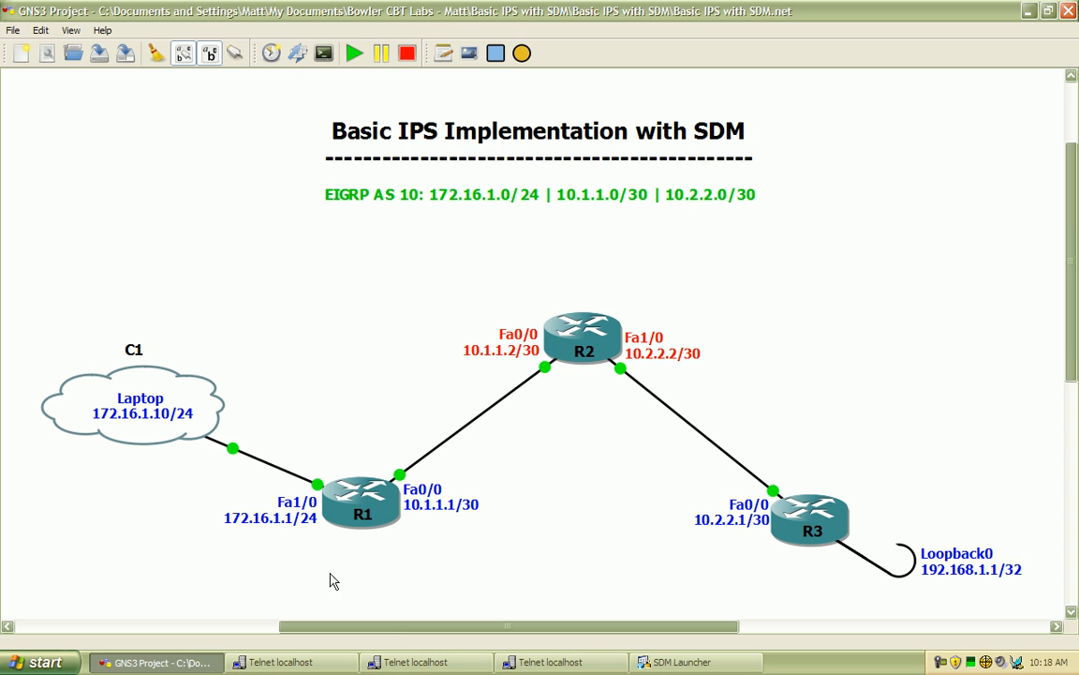
mouse_move(367, 547)
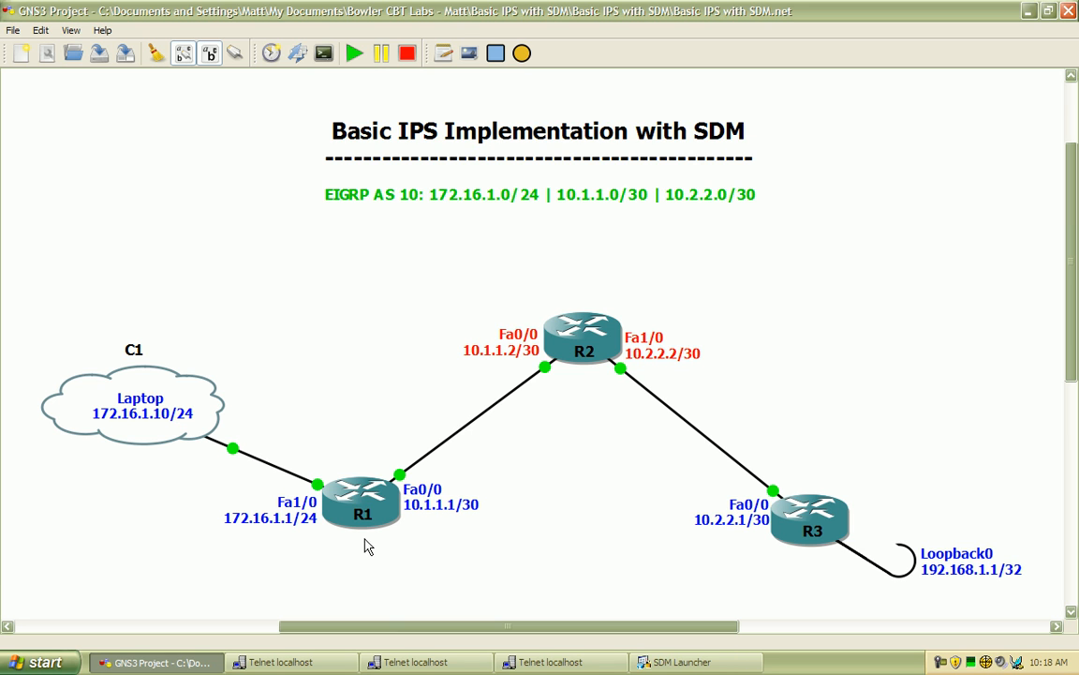
mouse_move(352, 586)
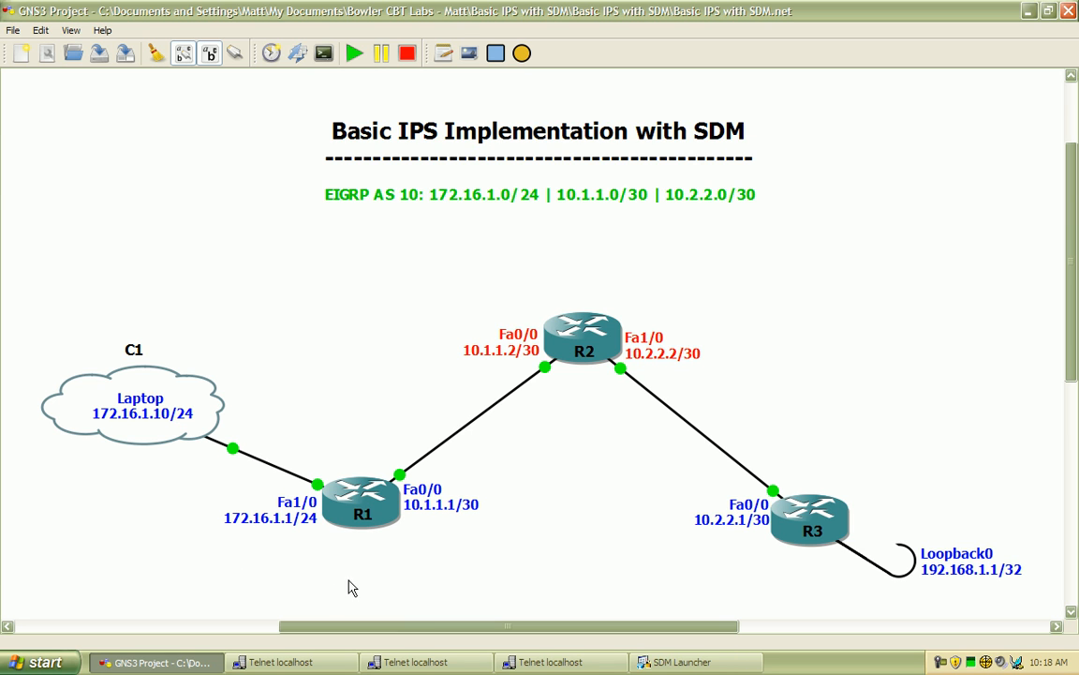
mouse_move(195, 566)
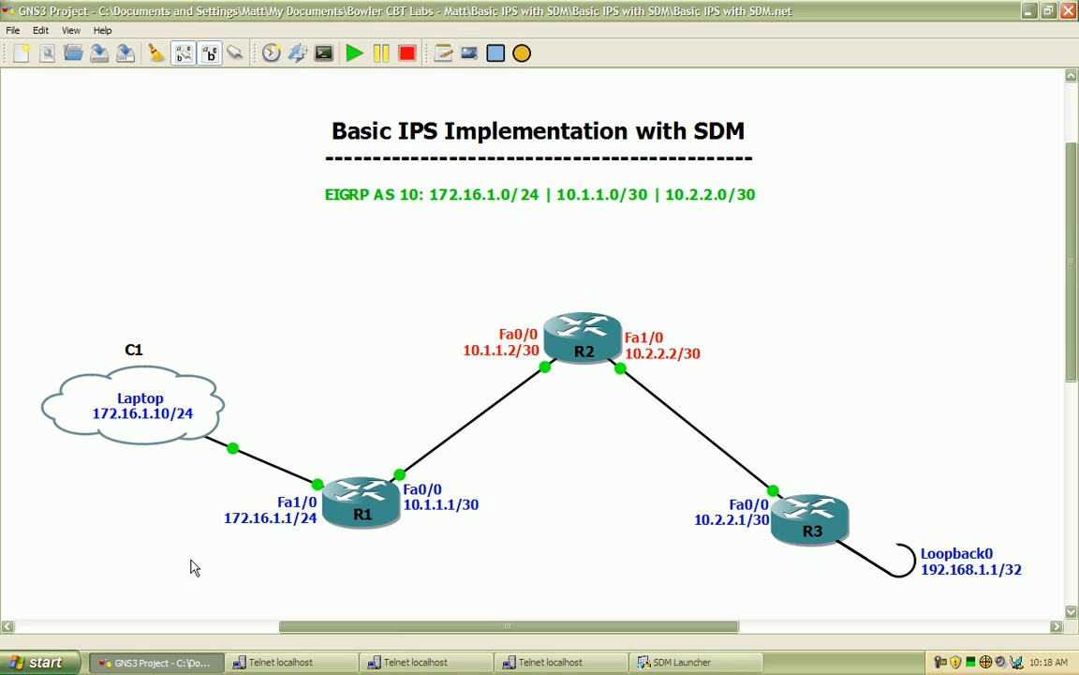
mouse_move(158, 551)
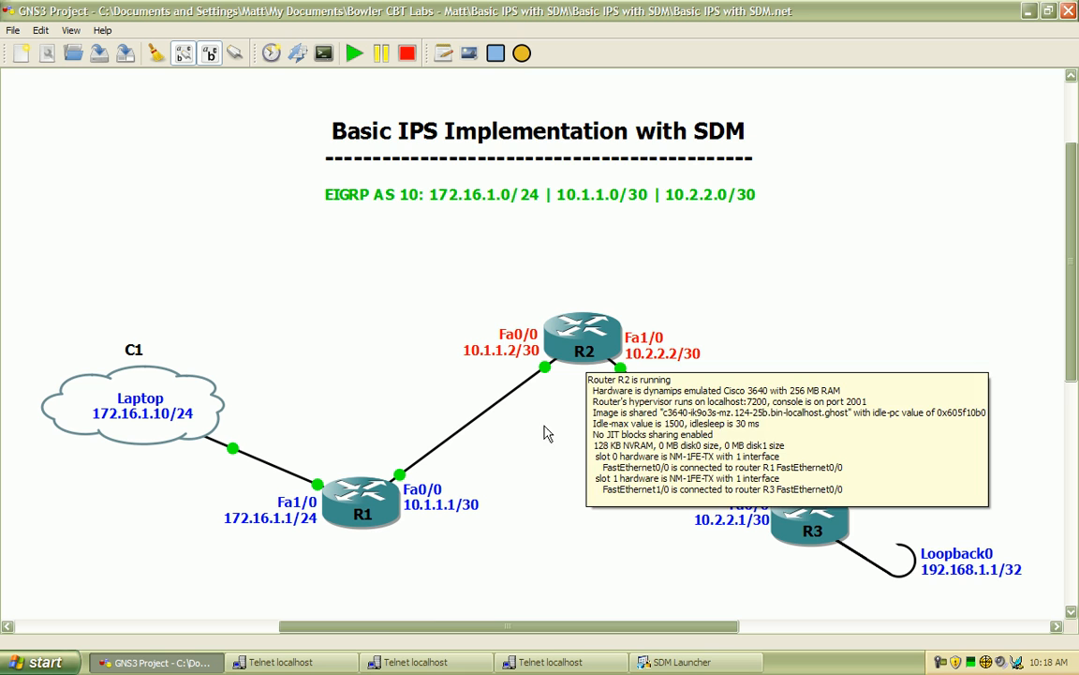
mouse_move(739, 596)
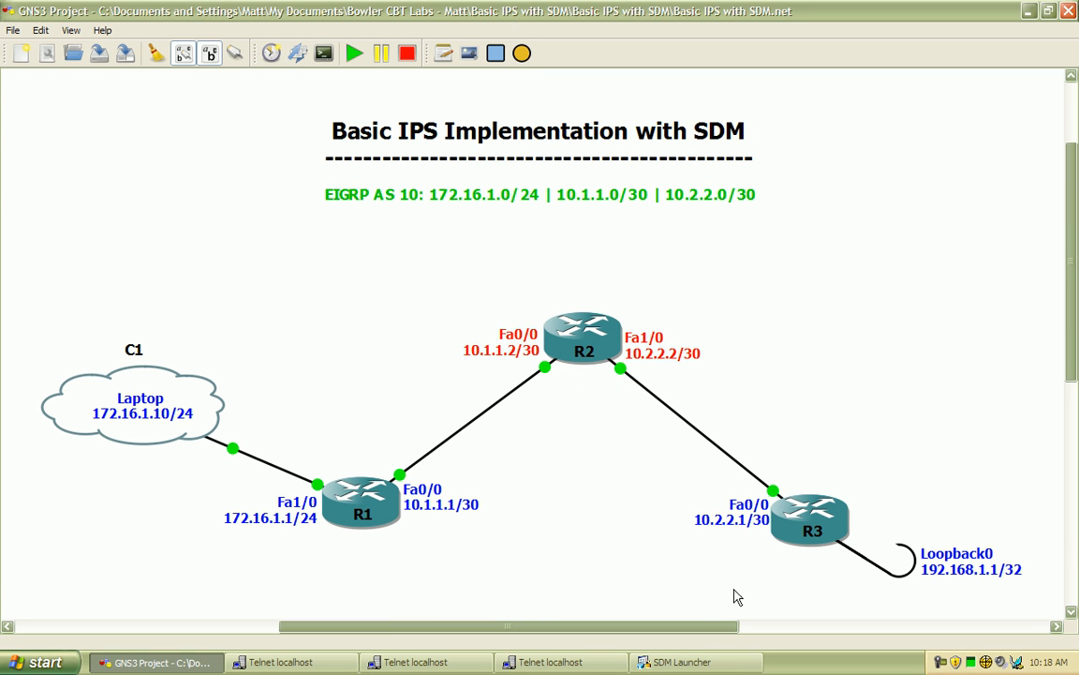
mouse_move(539, 600)
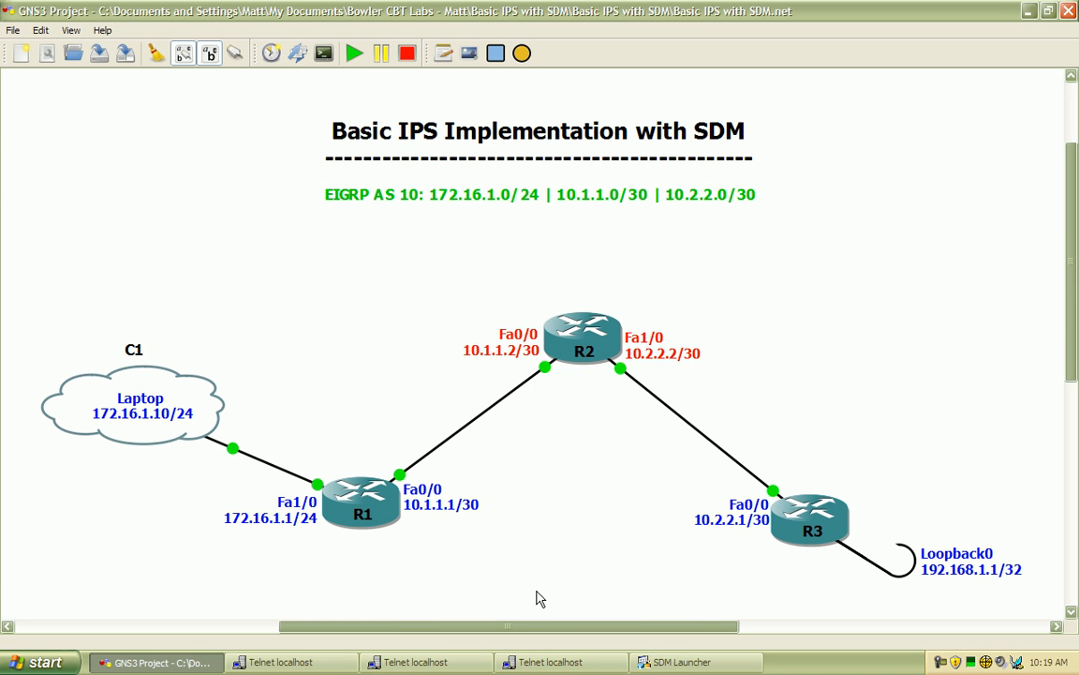
mouse_move(558, 582)
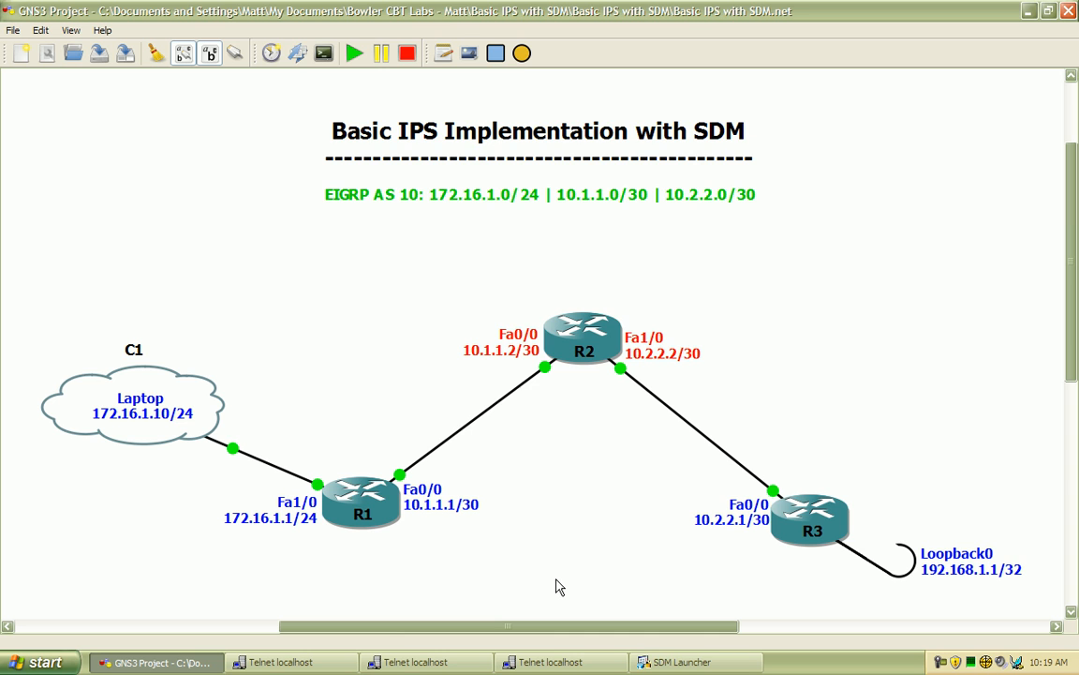
mouse_move(630, 468)
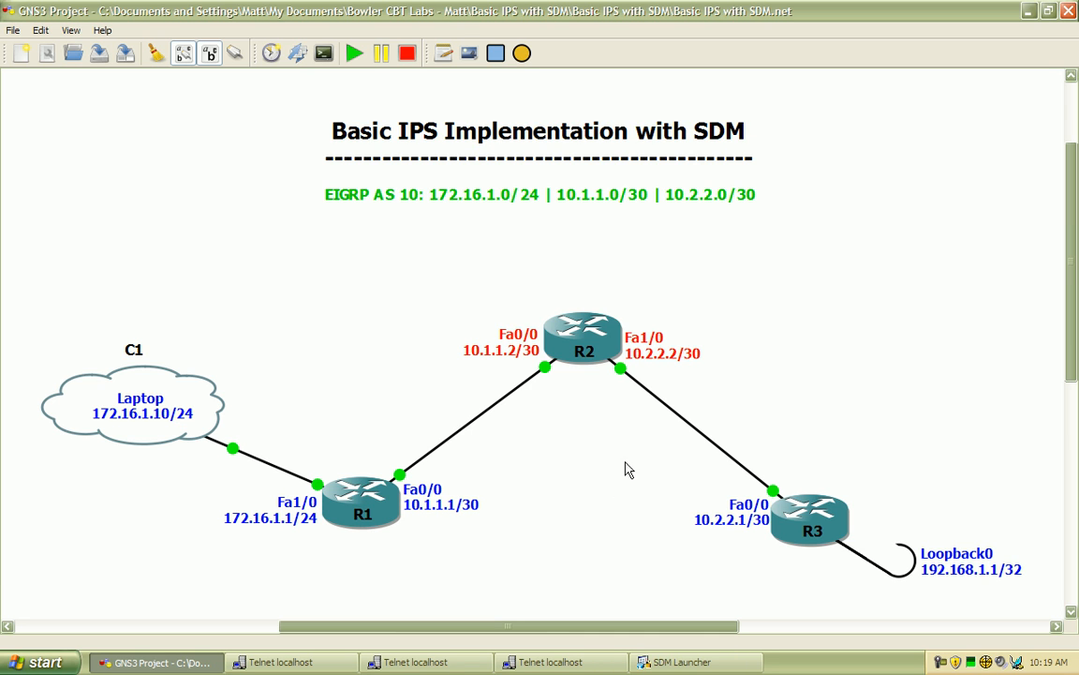
mouse_move(599, 408)
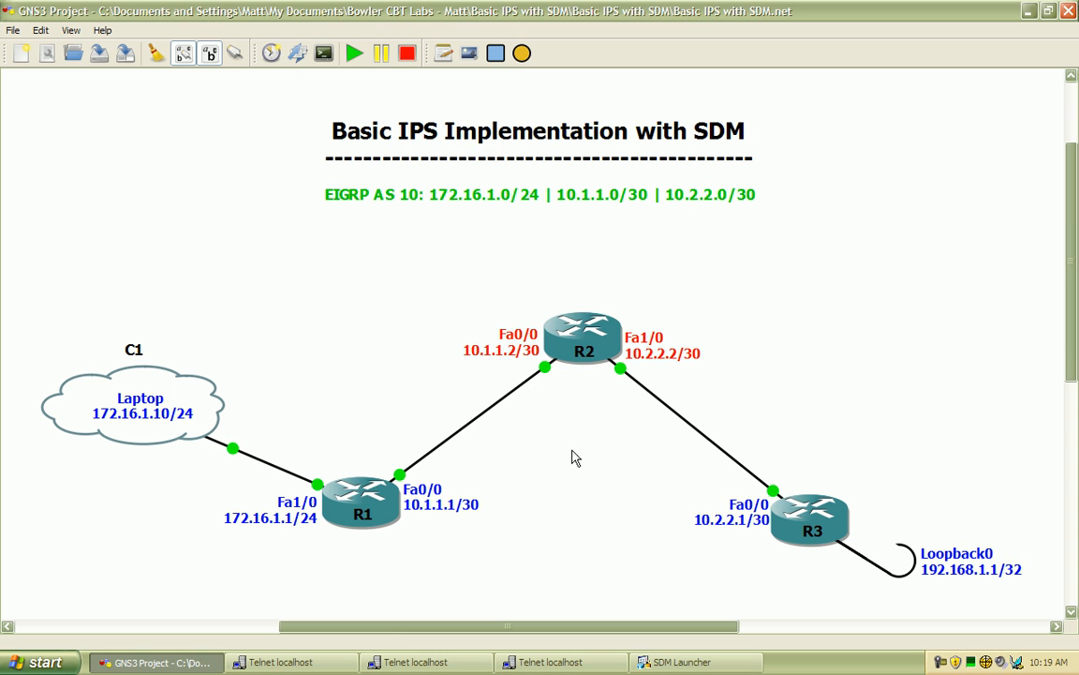
mouse_move(542, 458)
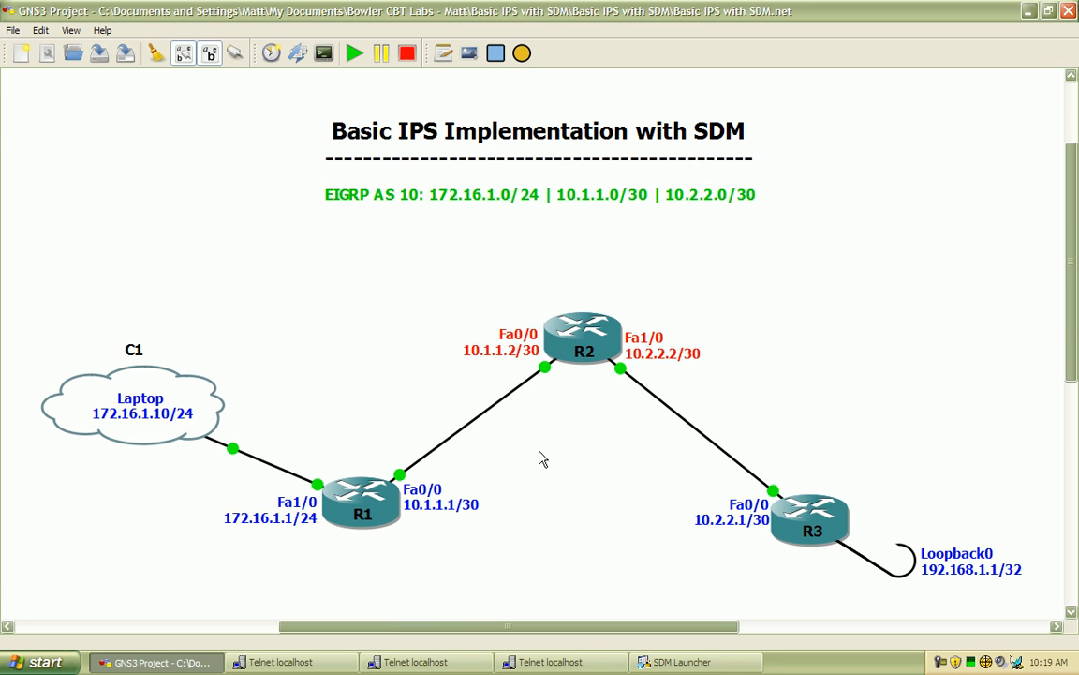
mouse_move(569, 424)
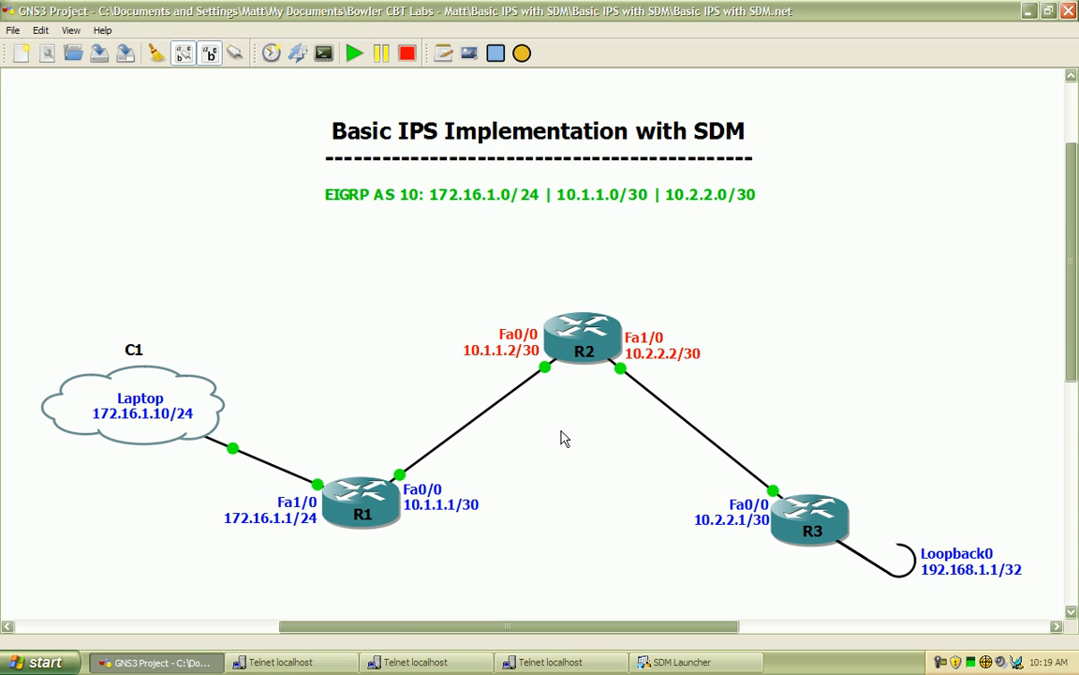
mouse_move(572, 434)
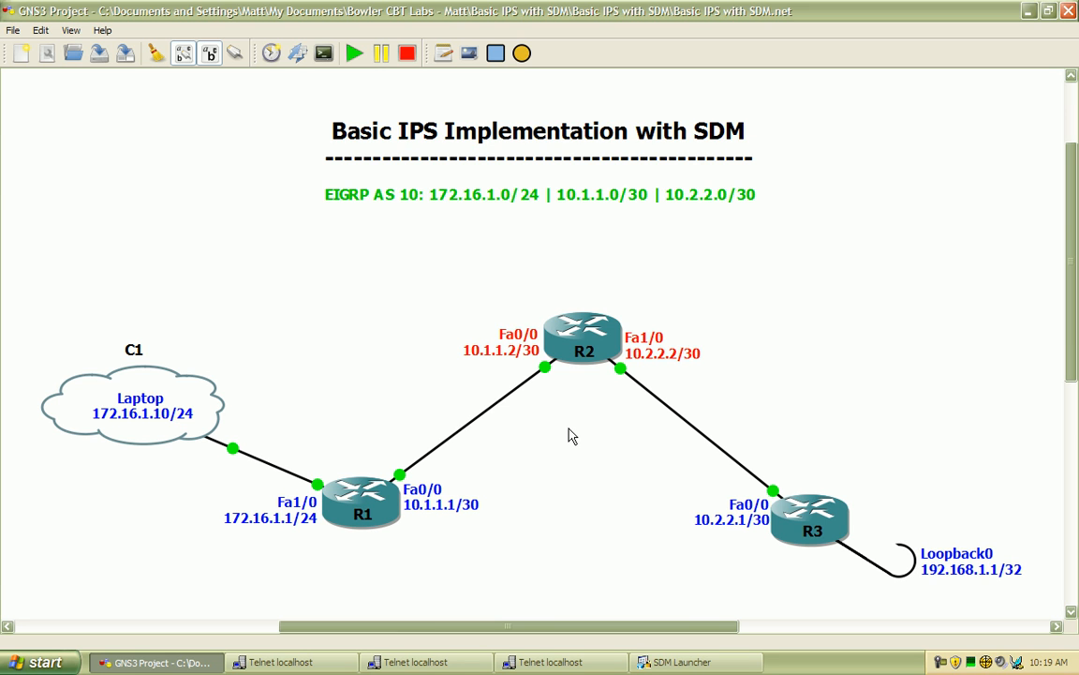
mouse_move(607, 445)
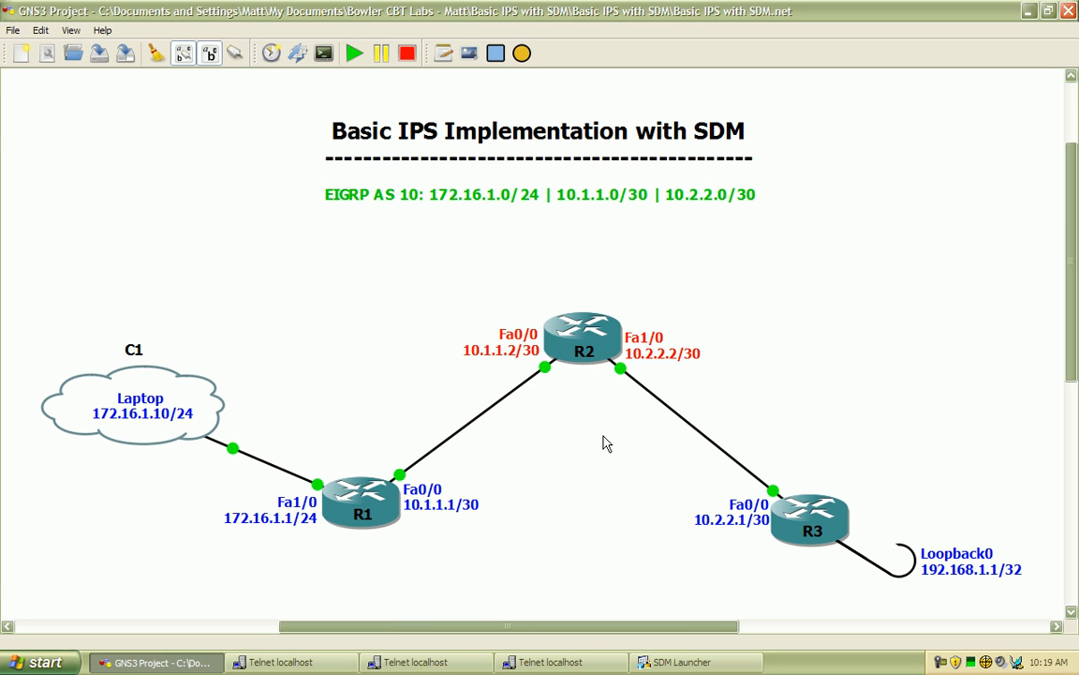
mouse_move(579, 416)
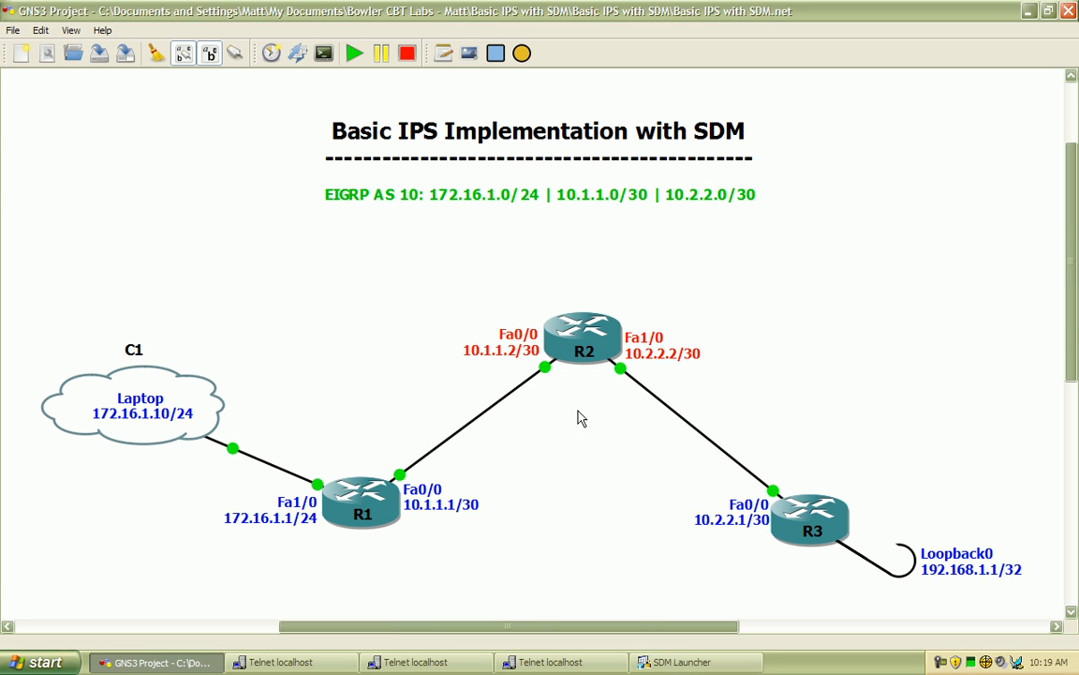
mouse_move(551, 450)
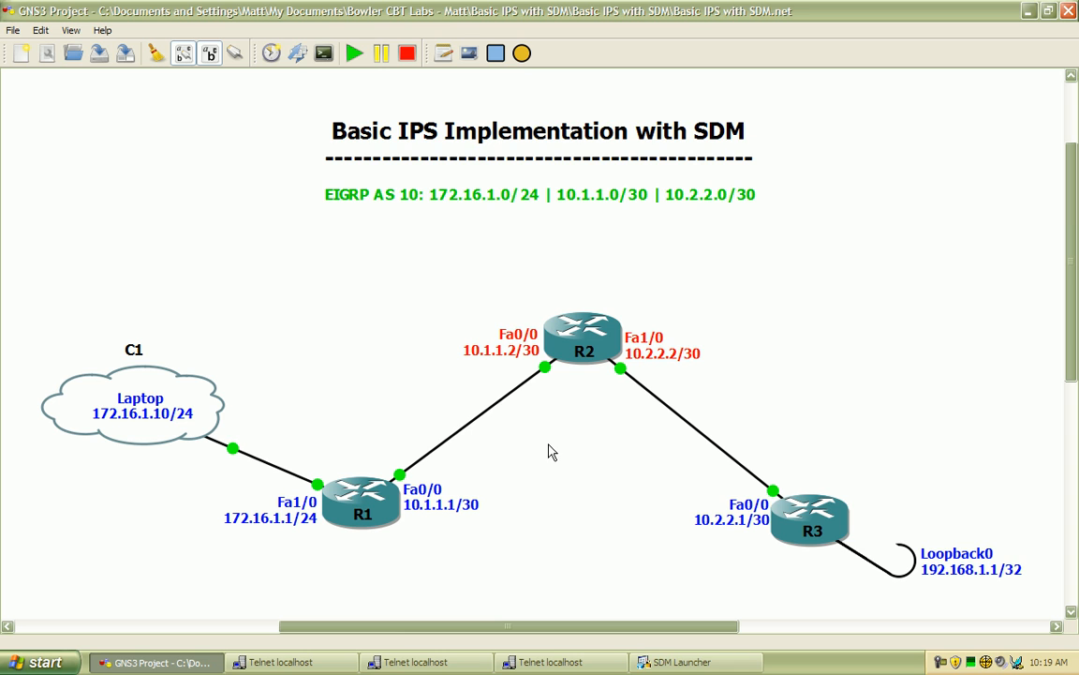
mouse_move(604, 425)
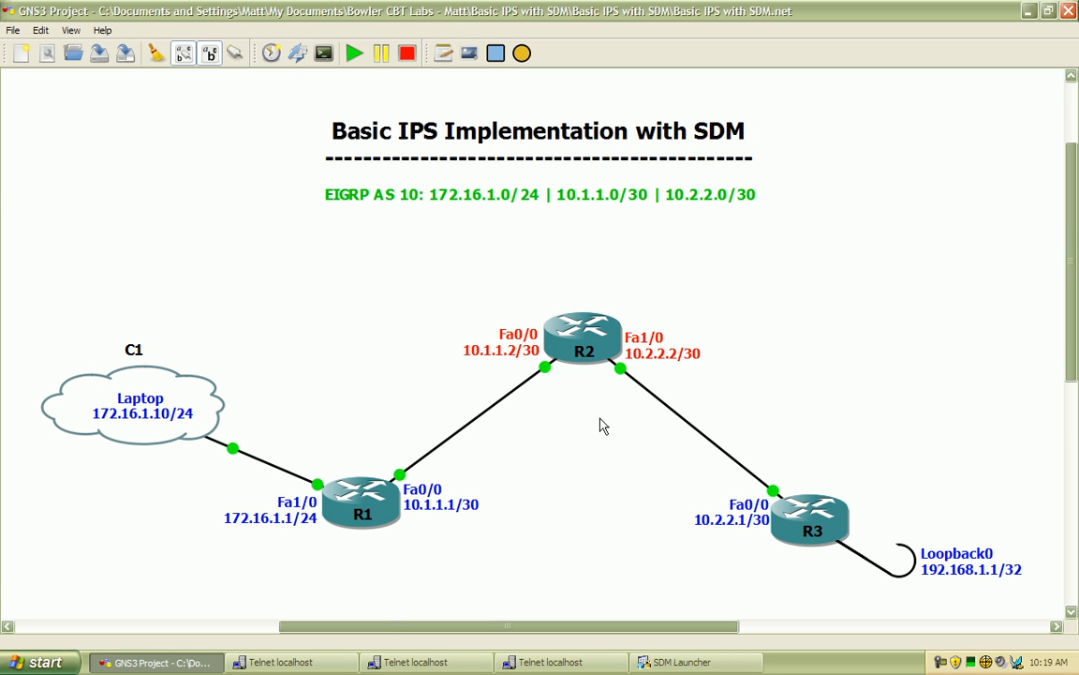
mouse_move(524, 374)
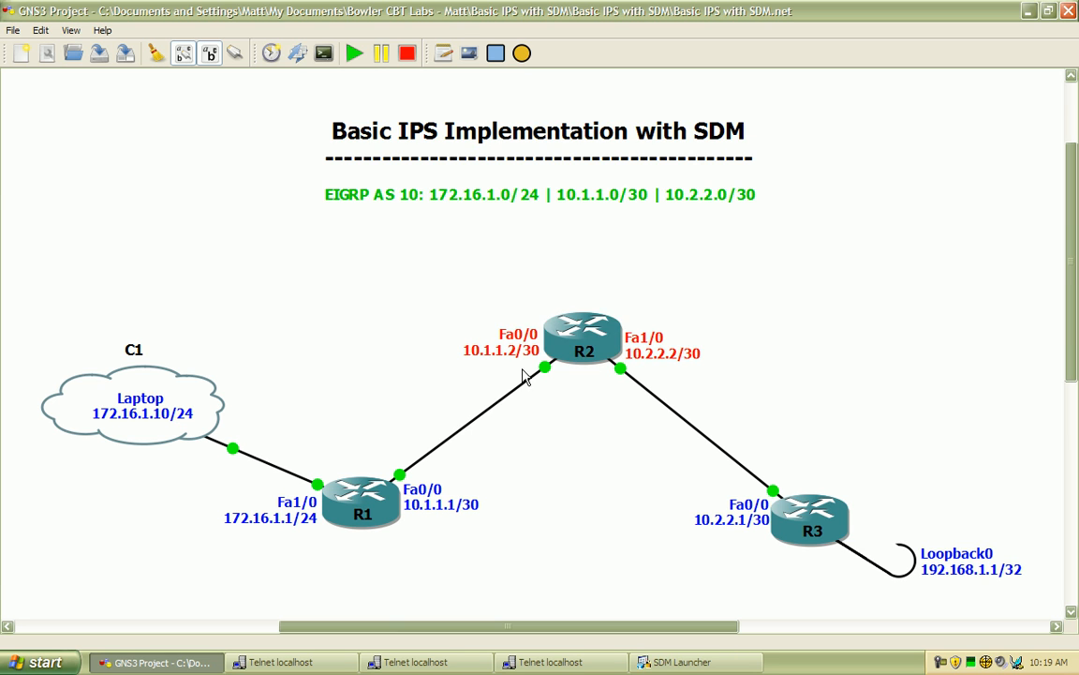
Step: Bring up the router's telnet console and answer no to the initial setup dialog
left_click(360, 502)
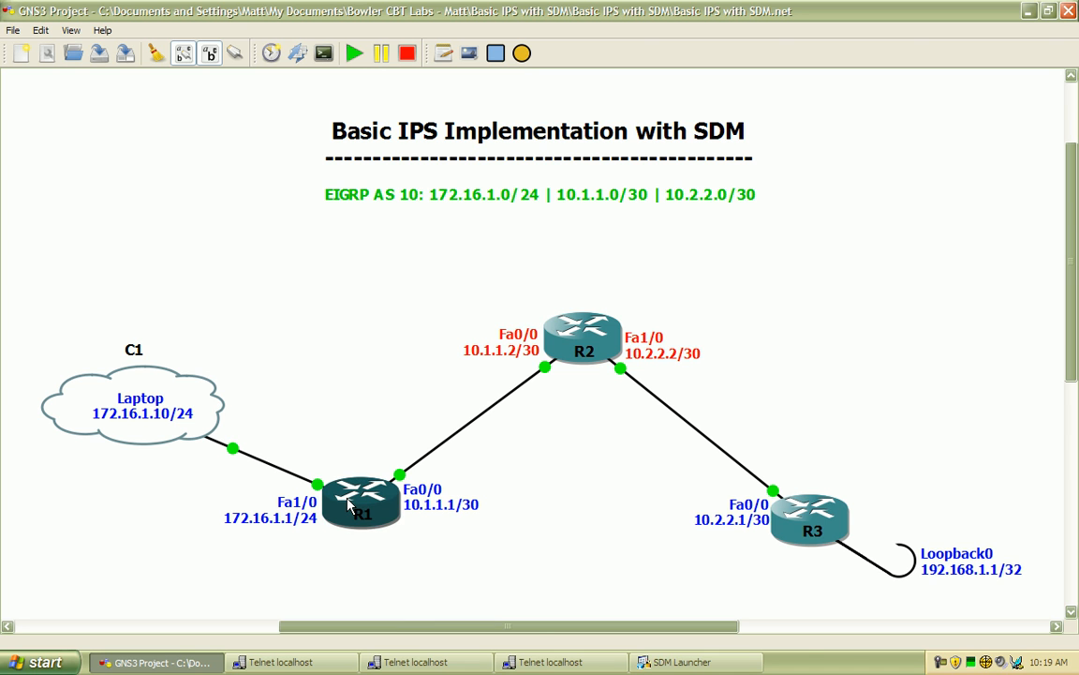
mouse_move(362, 502)
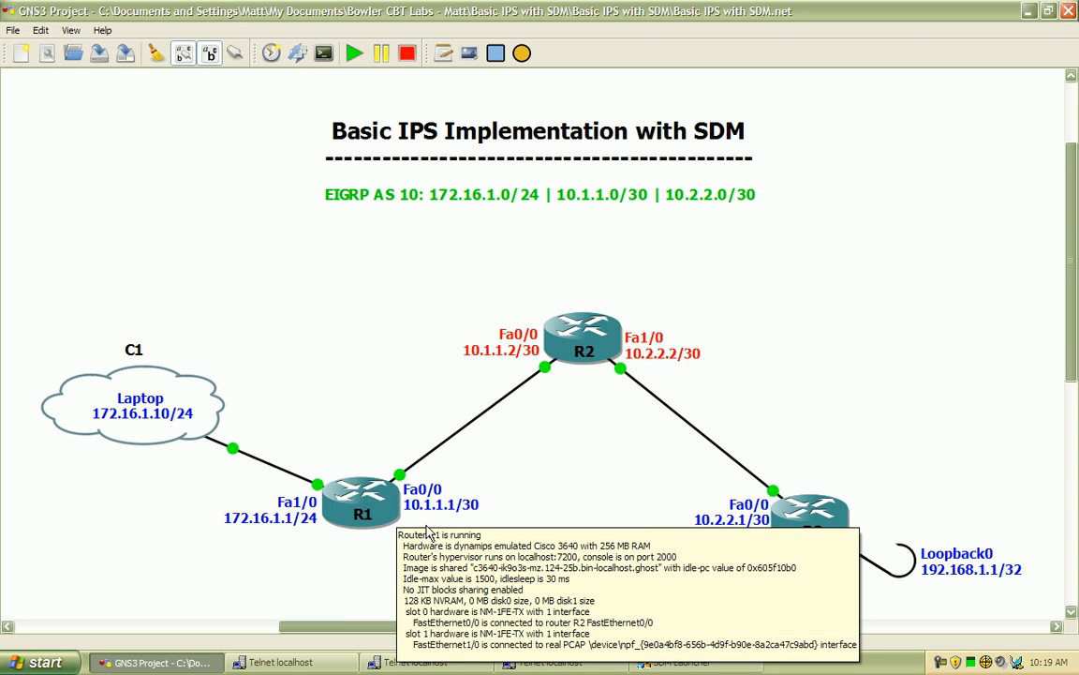
mouse_move(273, 521)
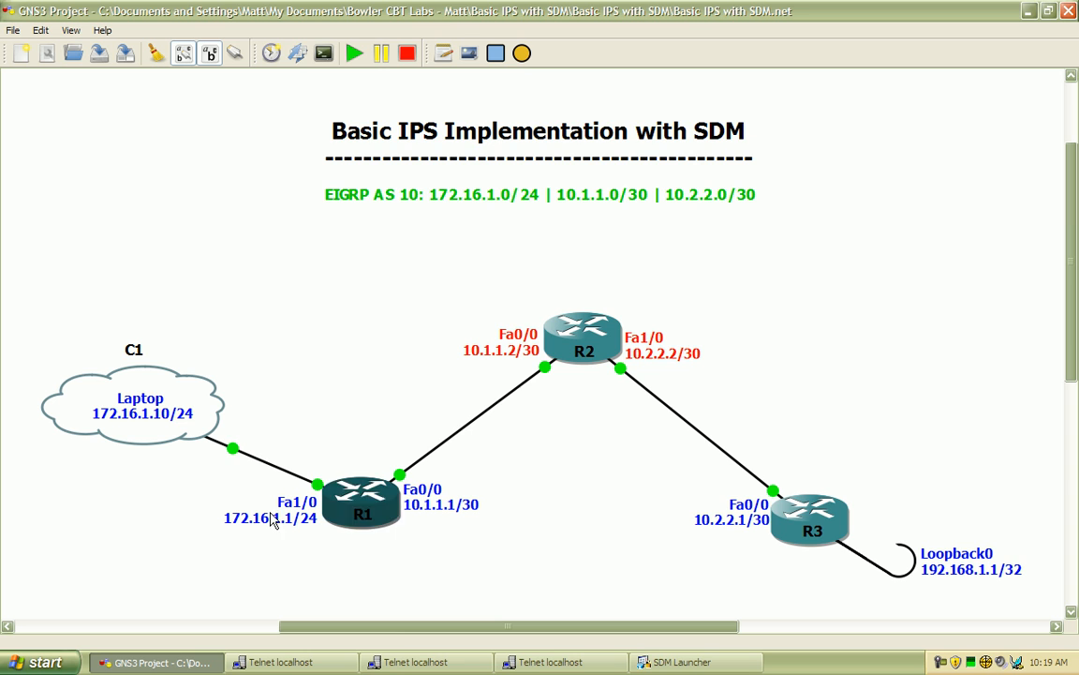
mouse_move(534, 543)
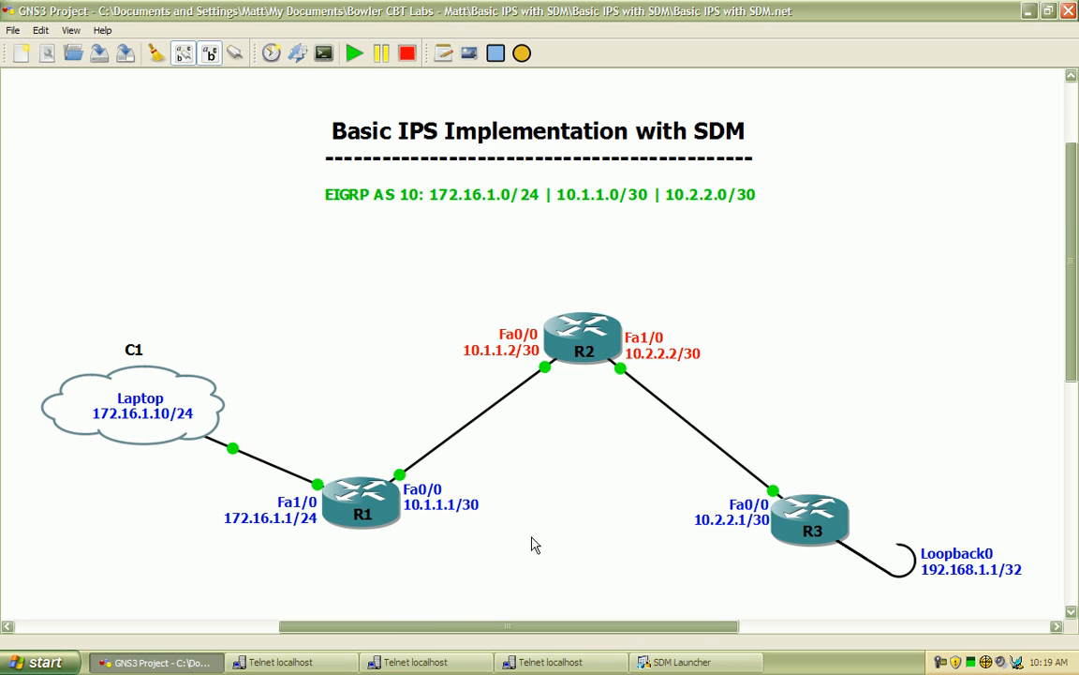
mouse_move(777, 591)
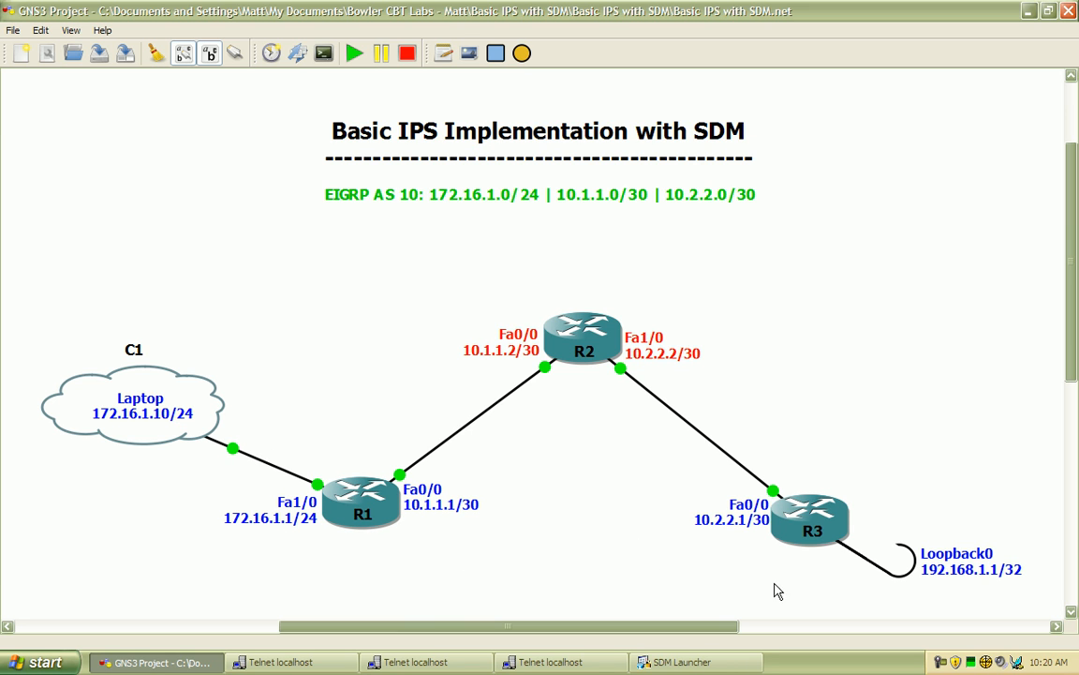
mouse_move(665, 554)
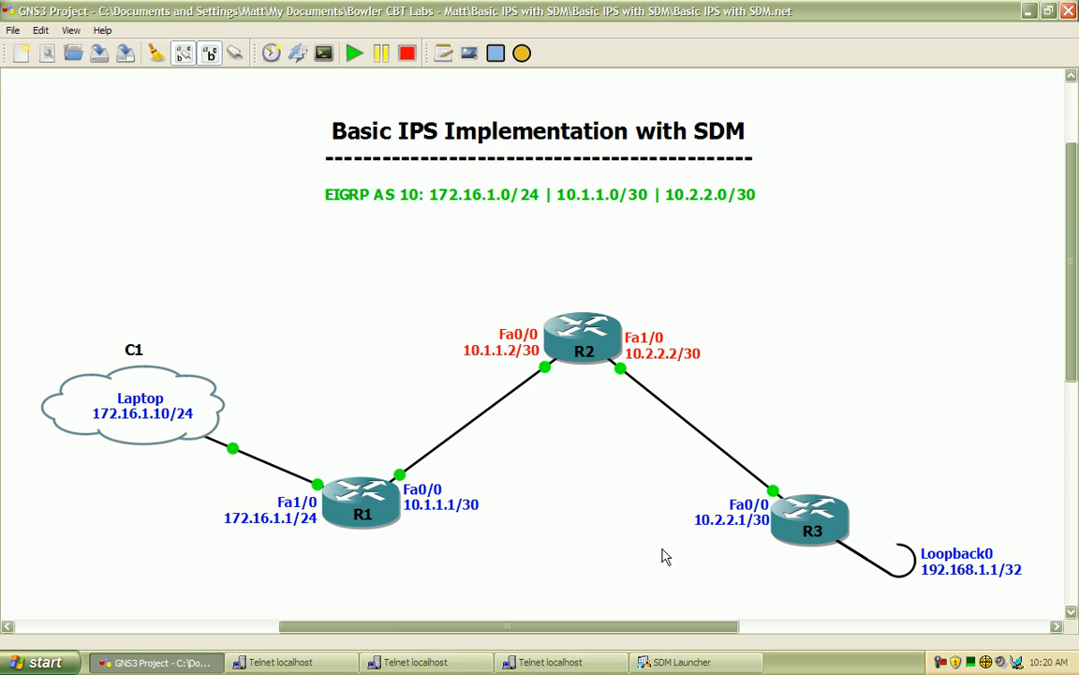
mouse_move(373, 566)
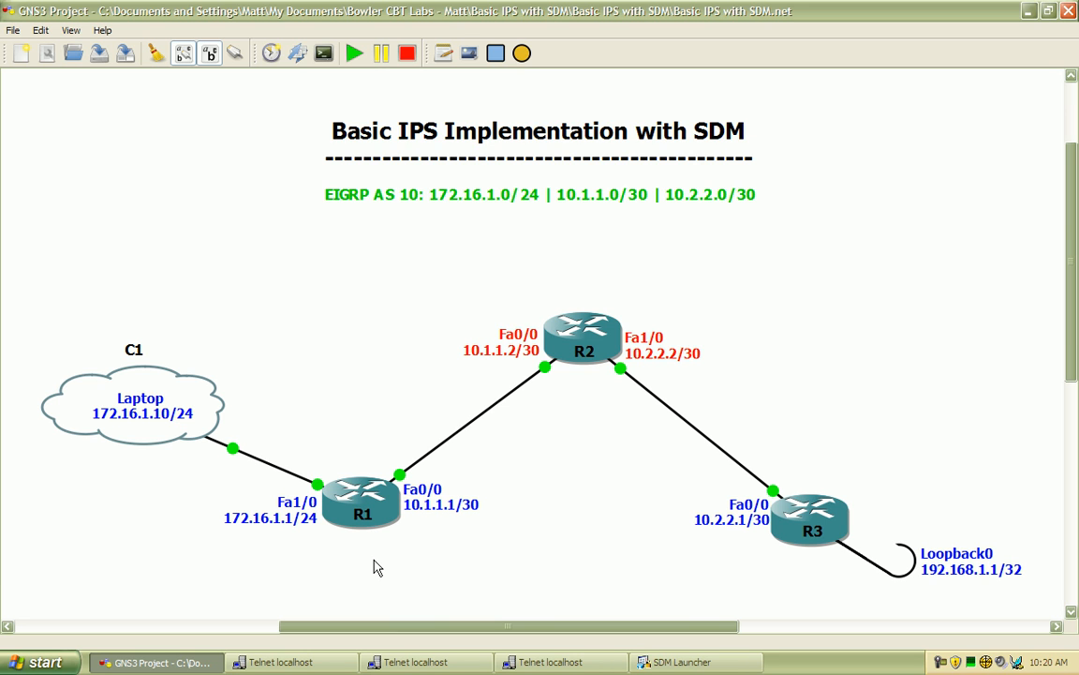
mouse_move(382, 231)
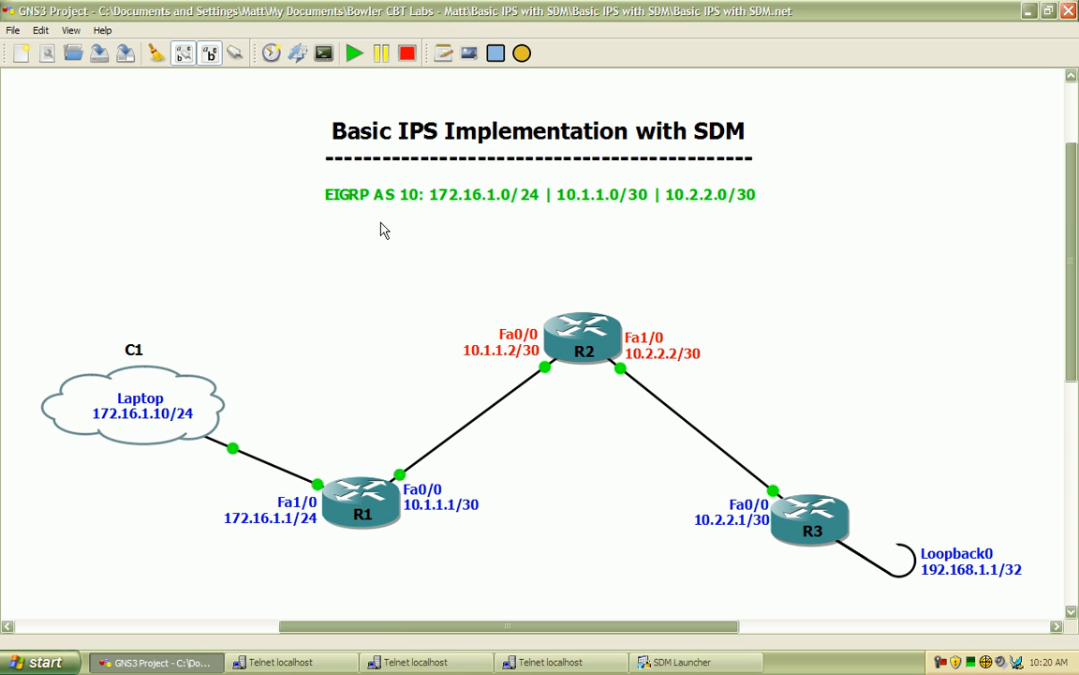
mouse_move(480, 247)
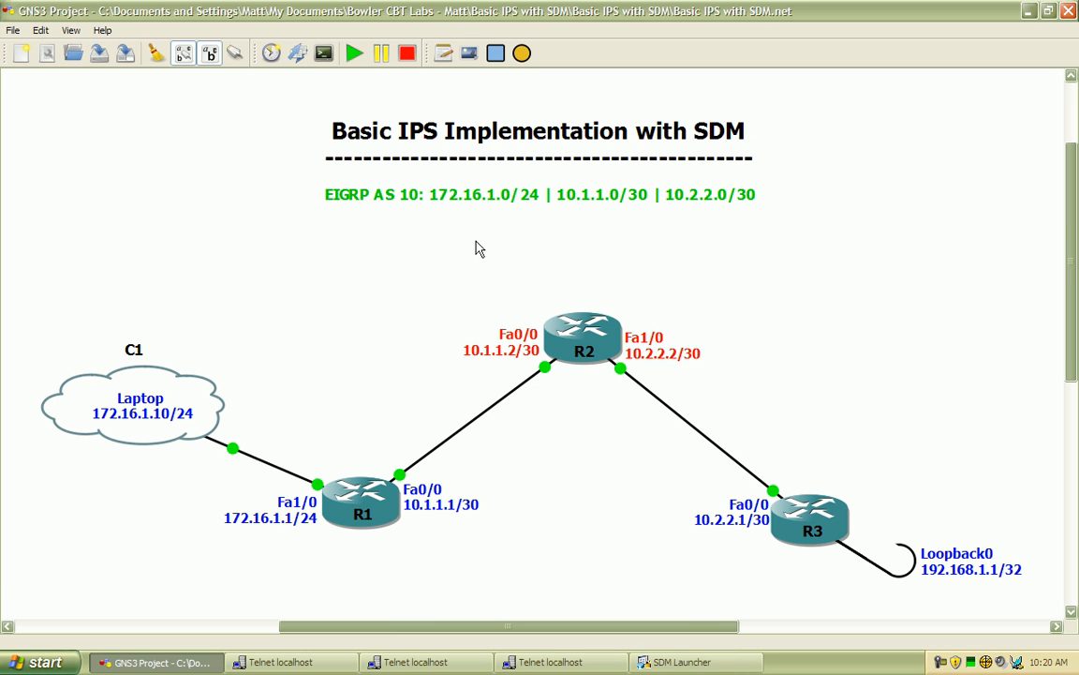
mouse_move(476, 224)
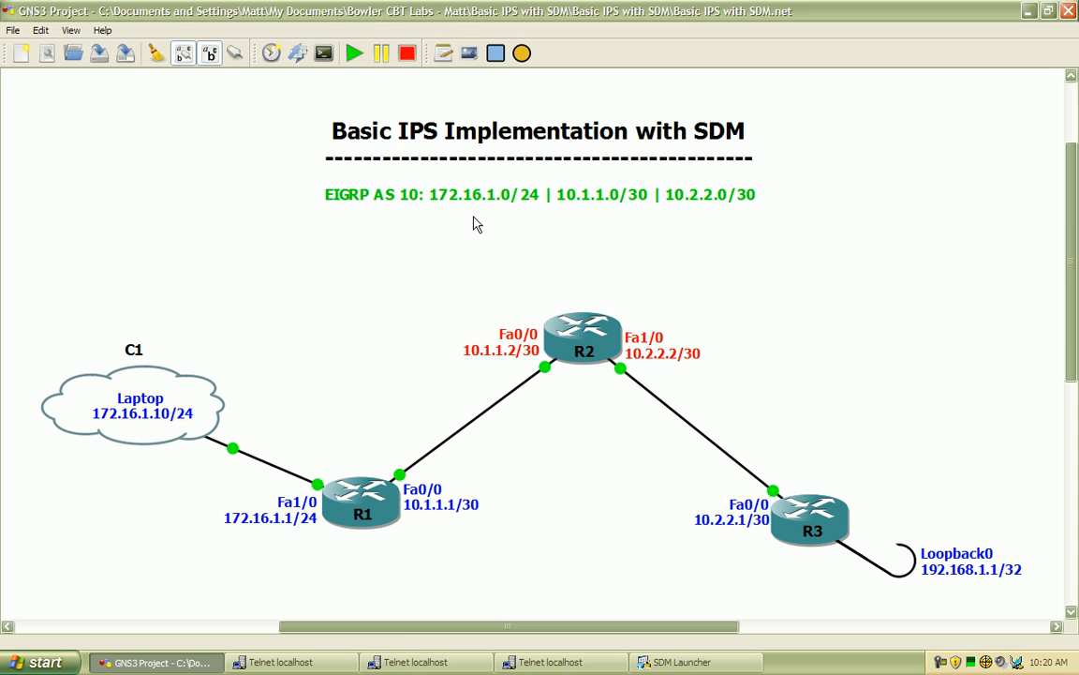
mouse_move(525, 228)
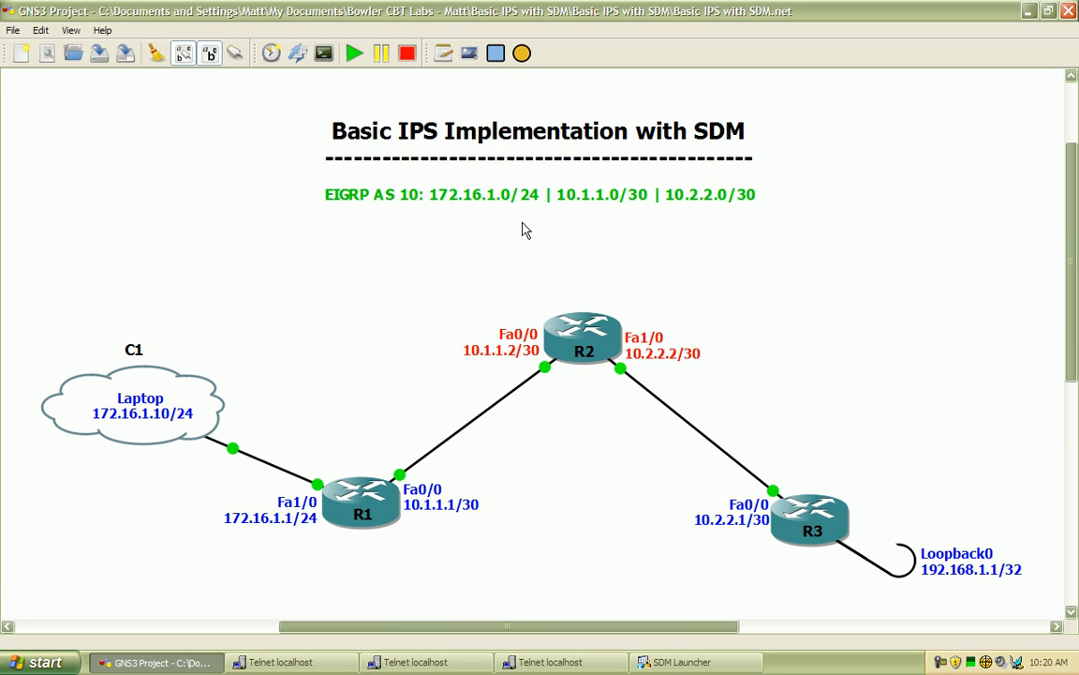
mouse_move(626, 253)
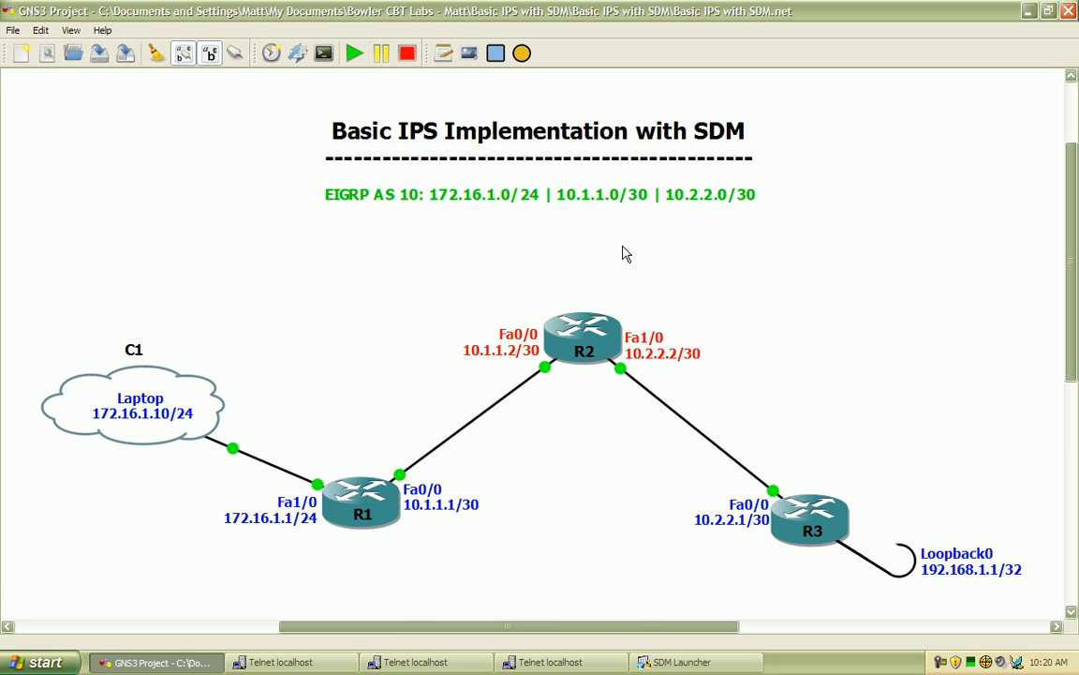
mouse_move(609, 240)
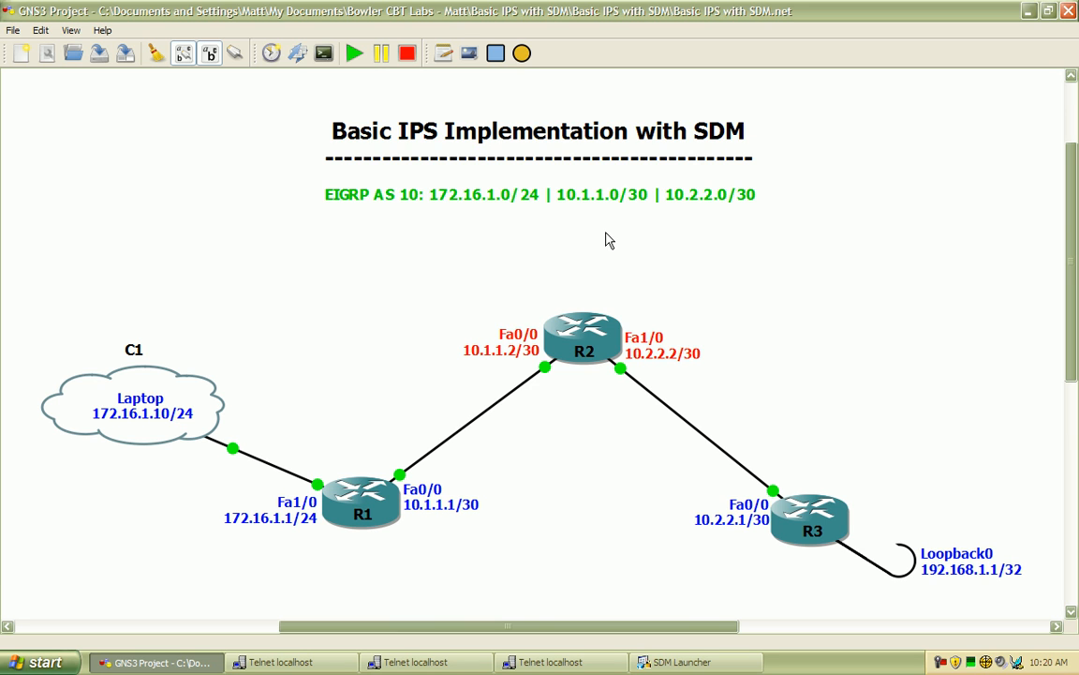
mouse_move(725, 226)
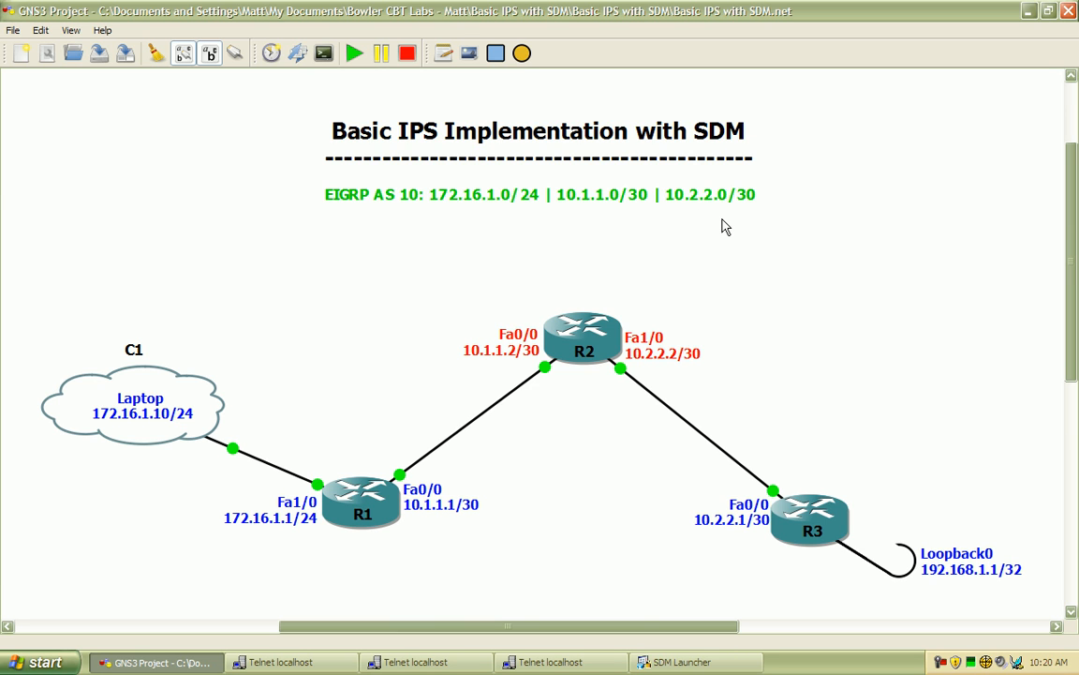
mouse_move(839, 296)
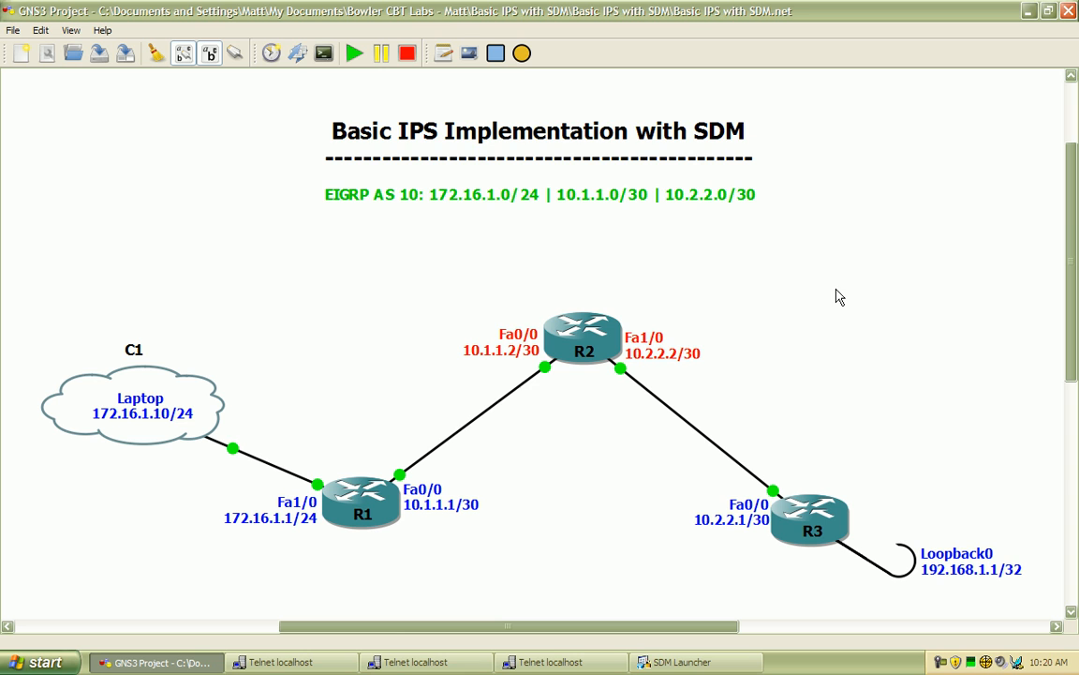
mouse_move(880, 303)
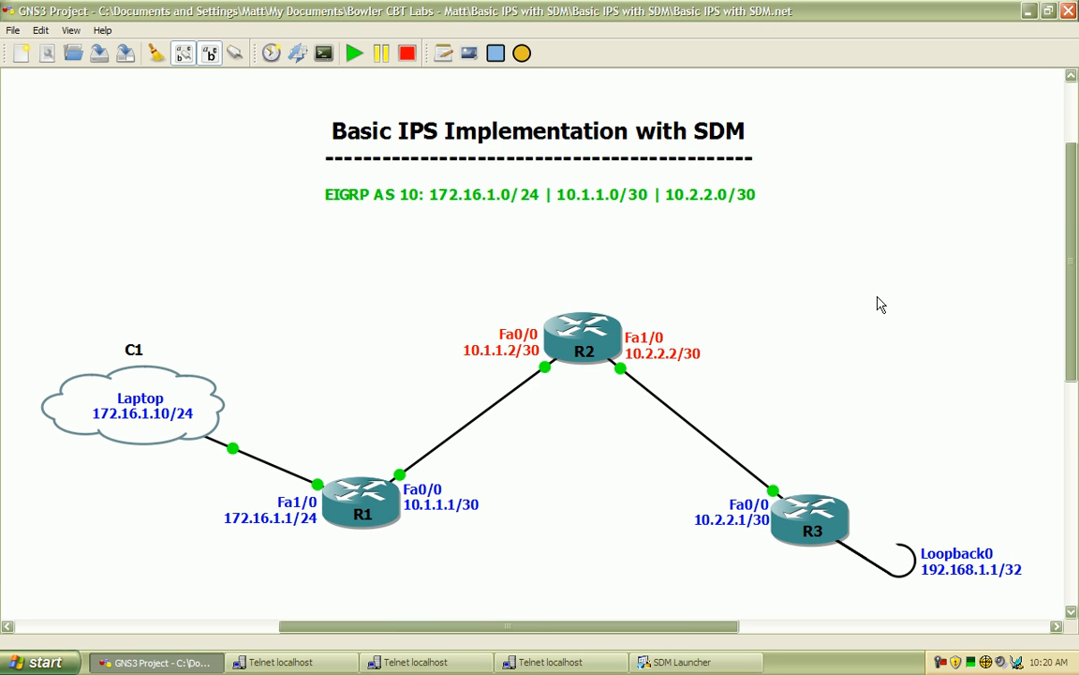
mouse_move(841, 354)
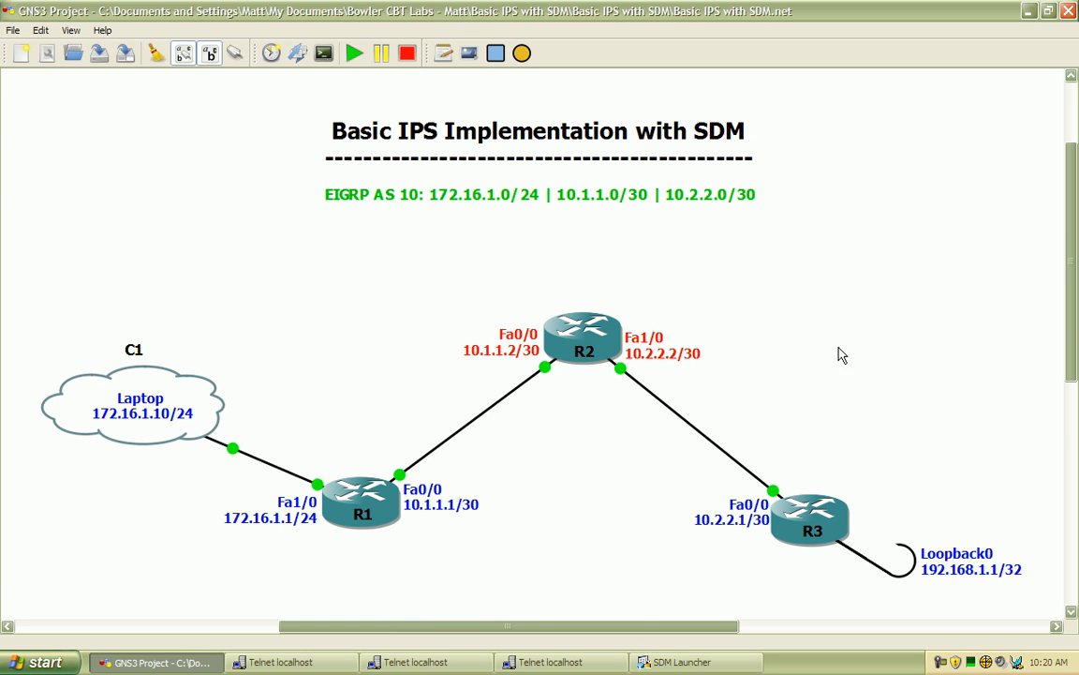
mouse_move(821, 352)
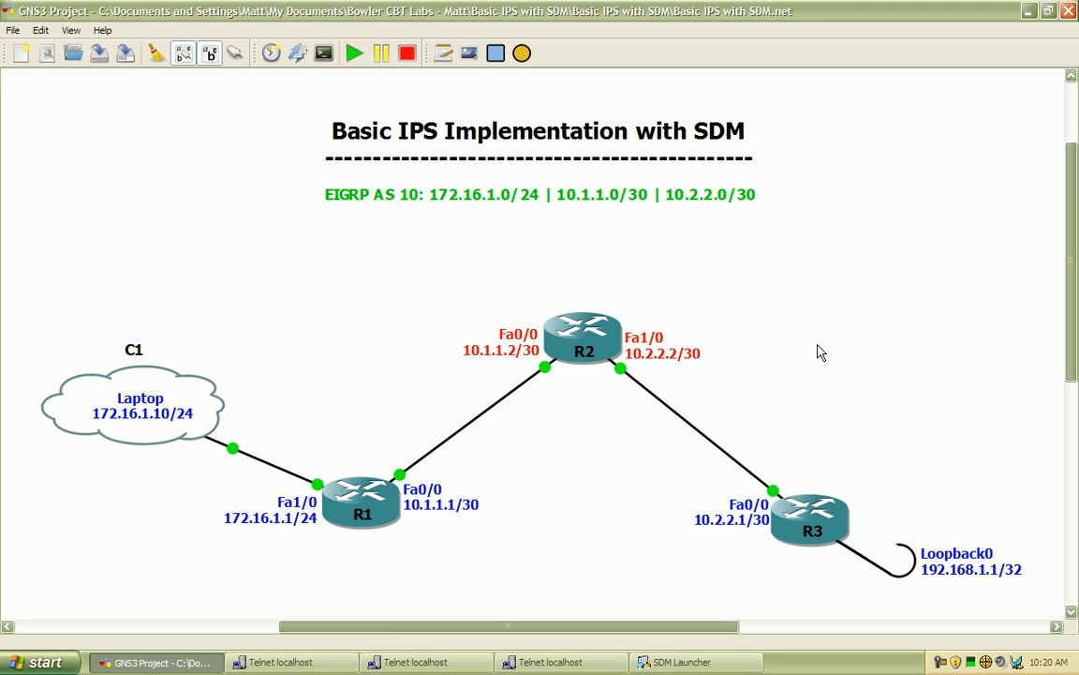
mouse_move(760, 393)
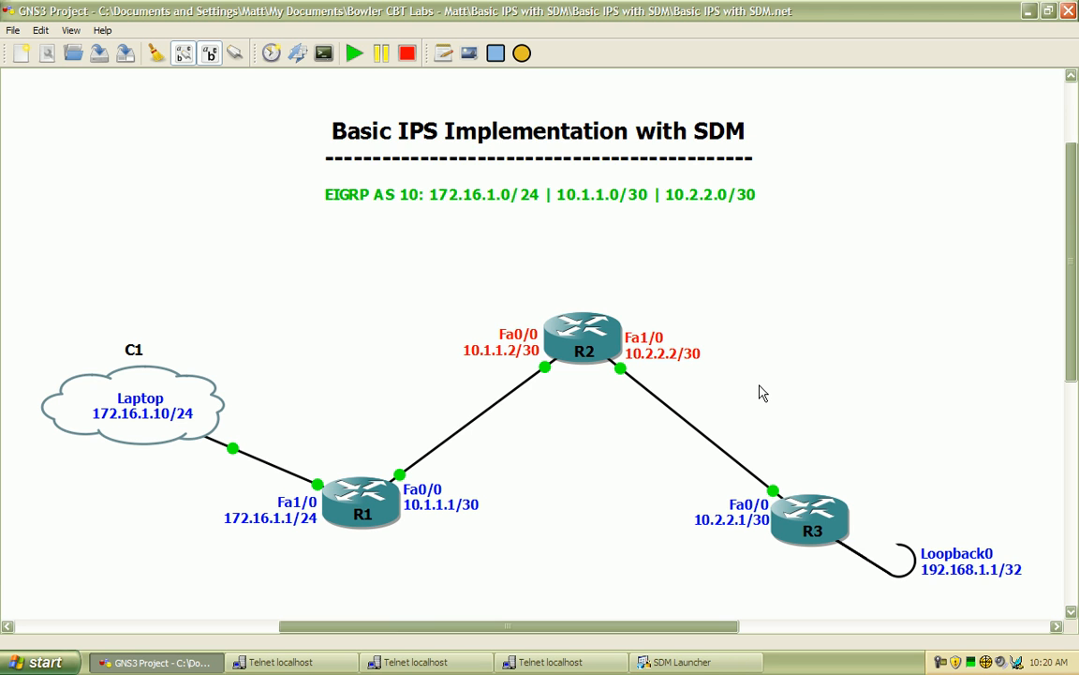
mouse_move(834, 352)
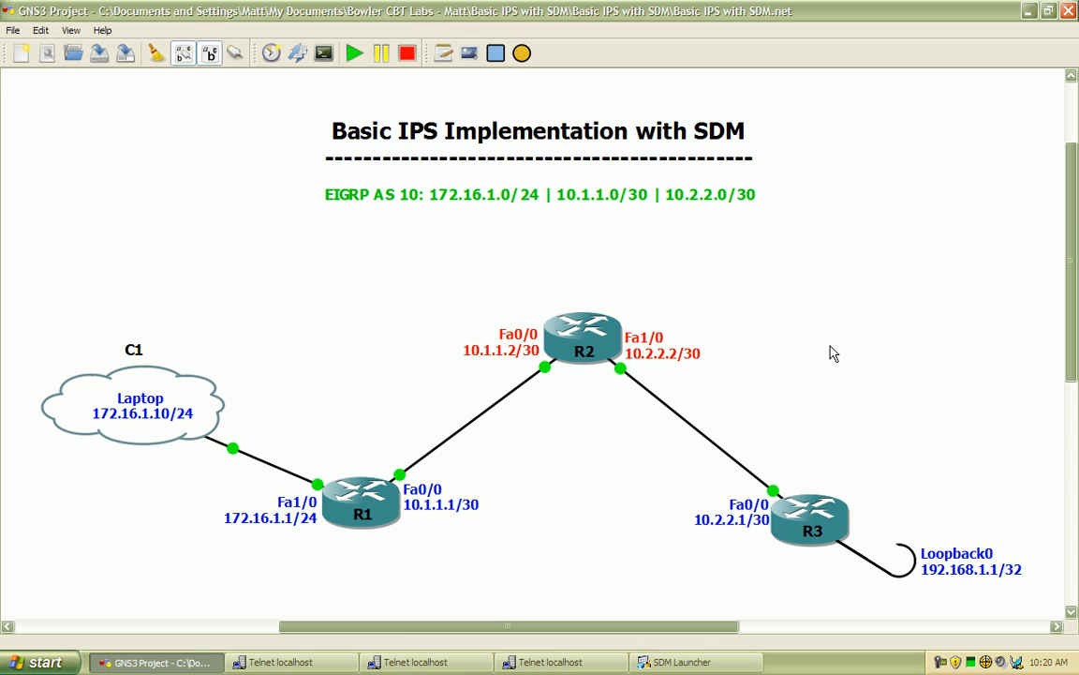
mouse_move(934, 325)
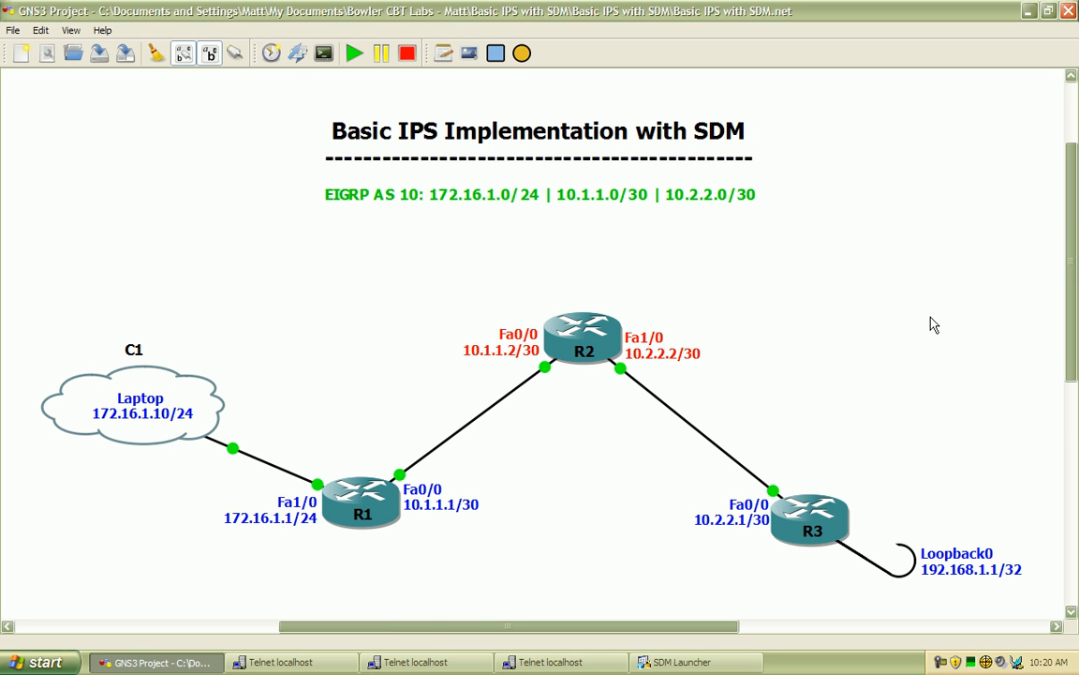
mouse_move(431, 573)
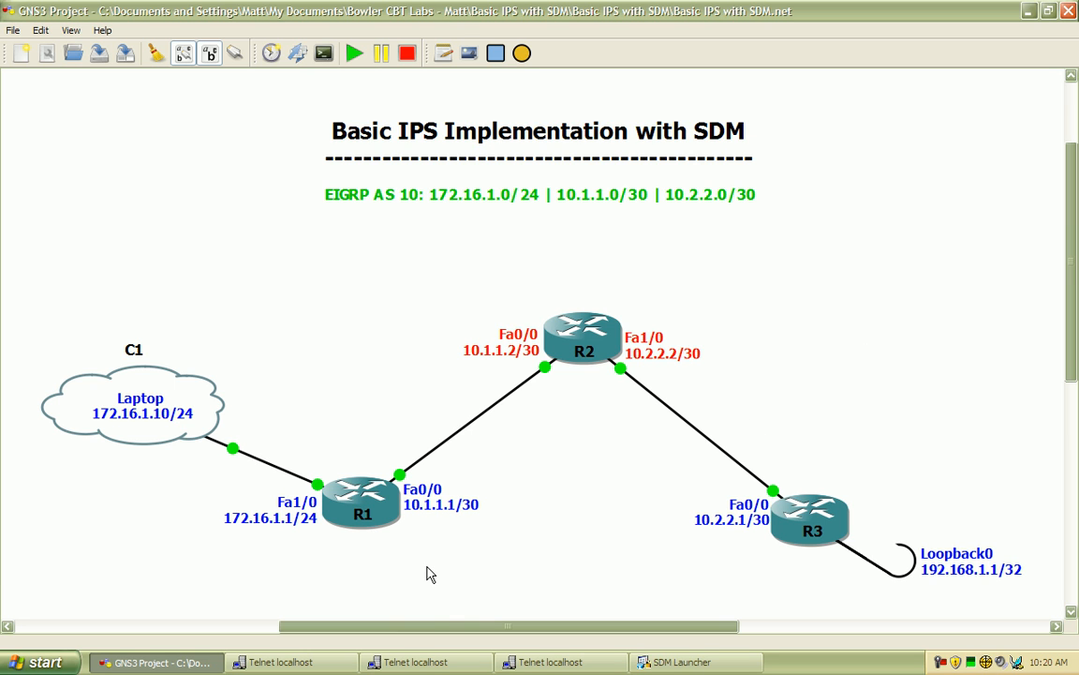
mouse_move(551, 661)
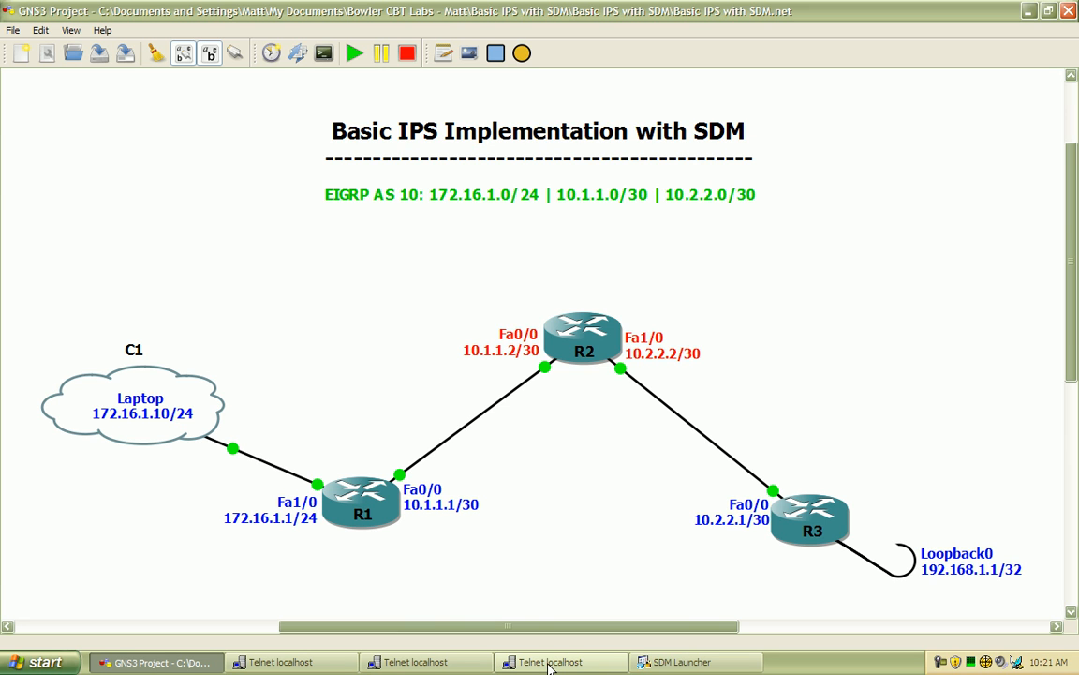
left_click(559, 662)
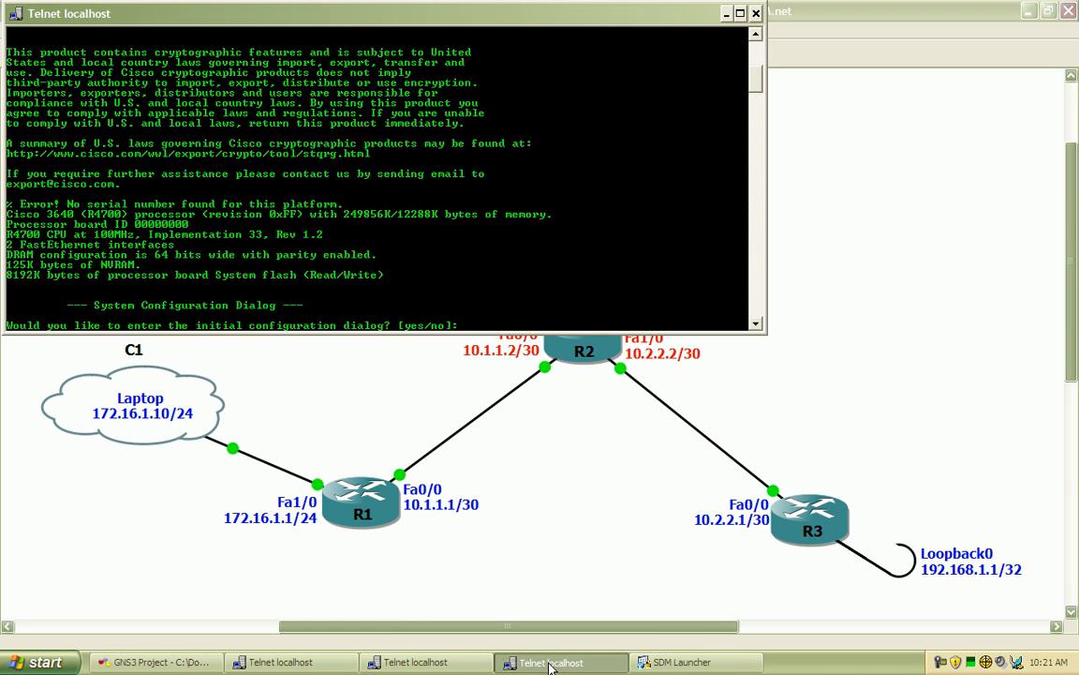
type("n")
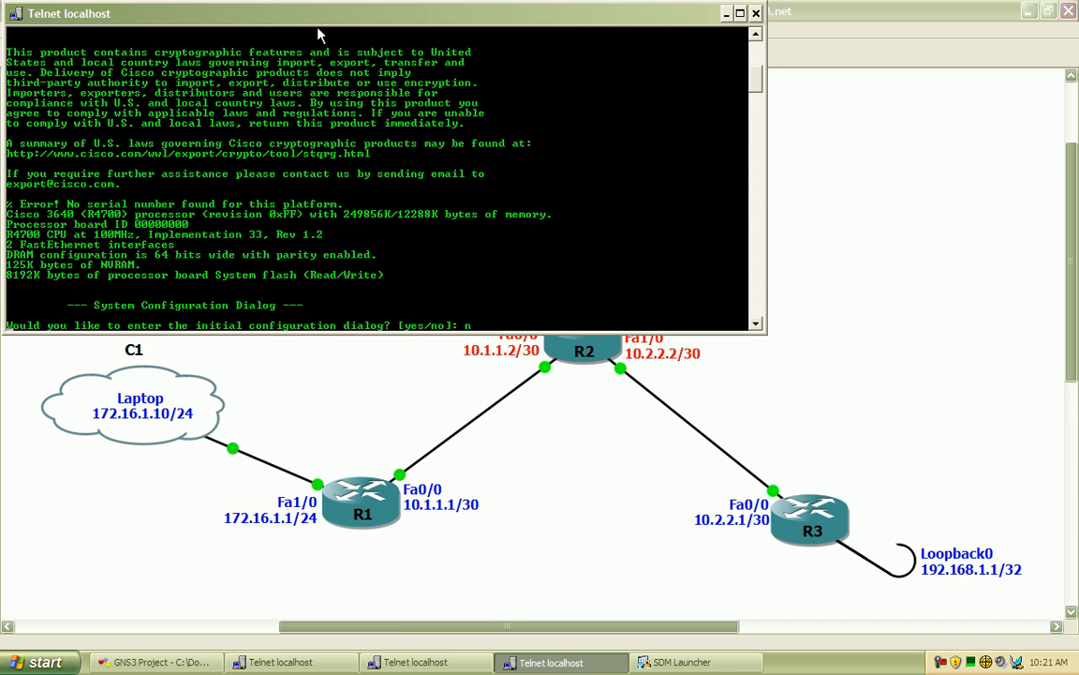
mouse_move(378, 226)
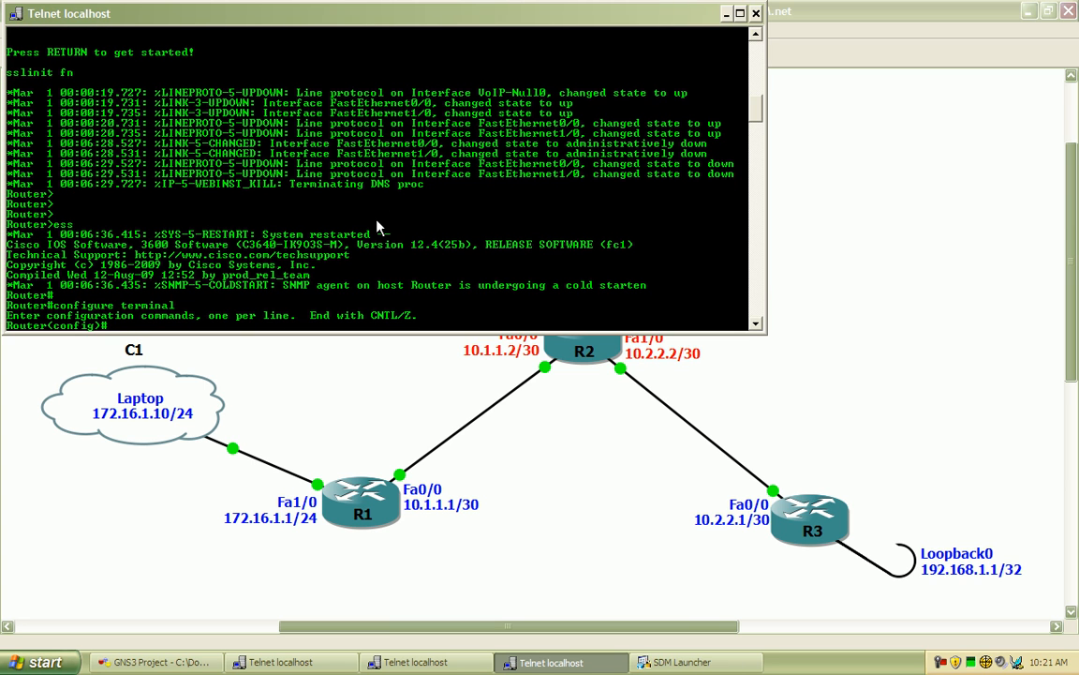
Step: Name the router R1 and give line con 0 no exec-timeout and logging synchronous
type("hostname")
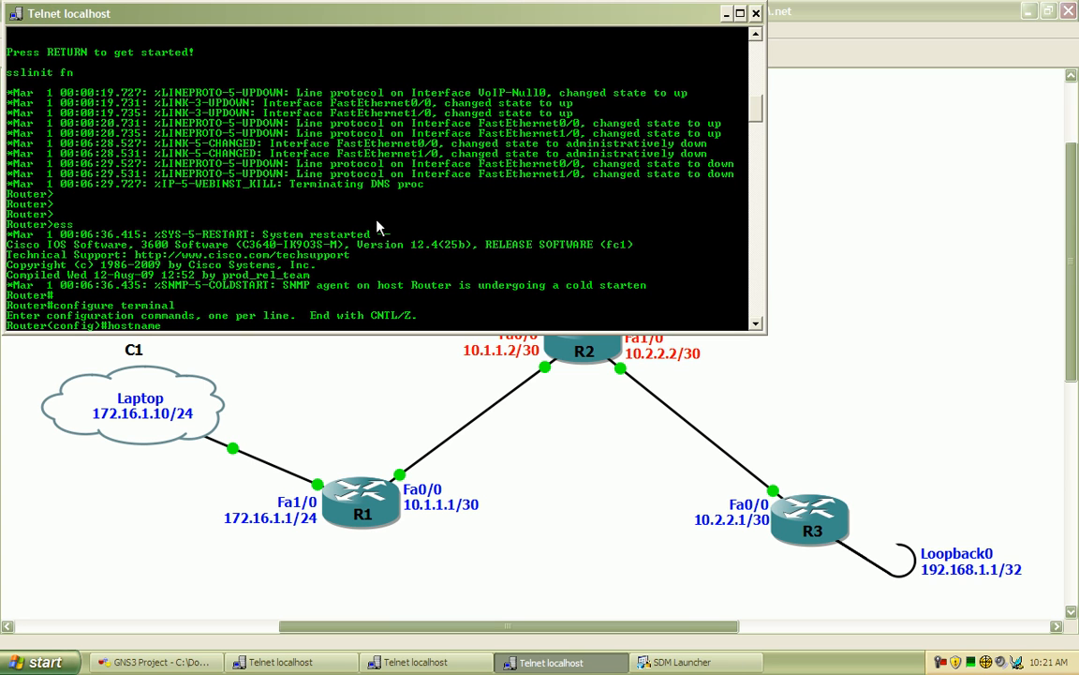
type("R1")
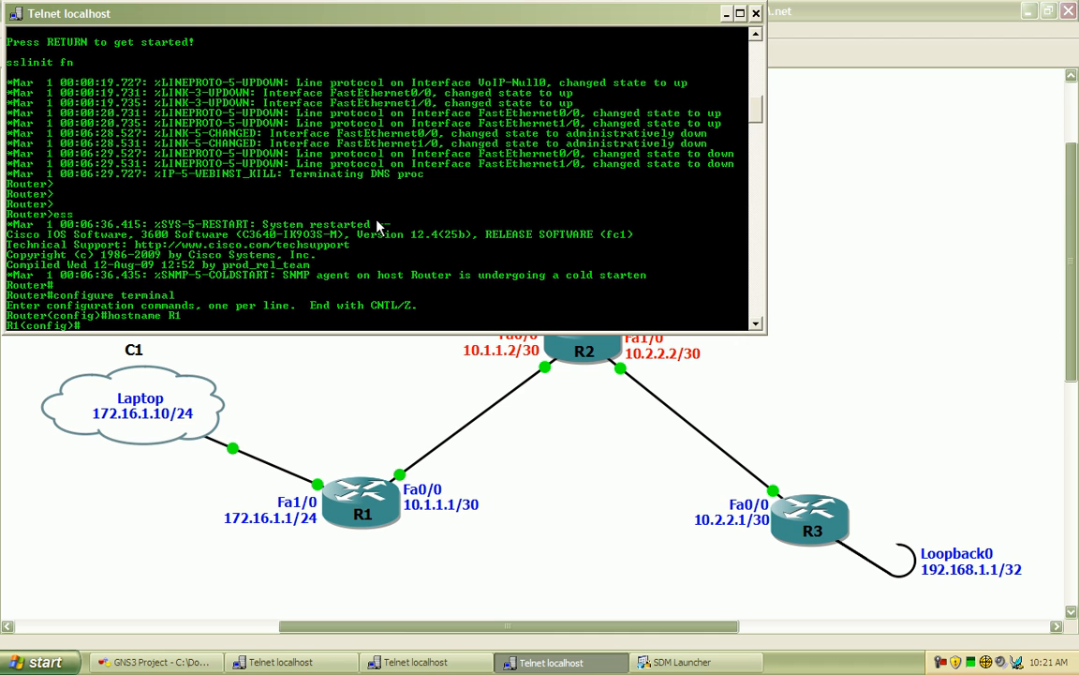
type("line")
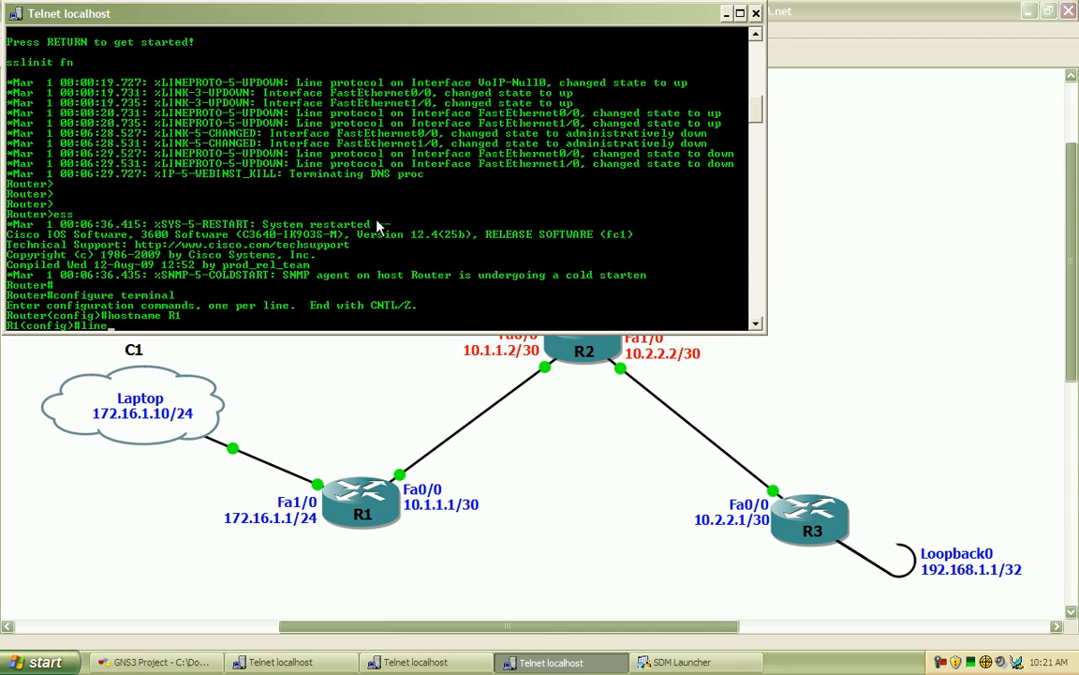
type("con 0")
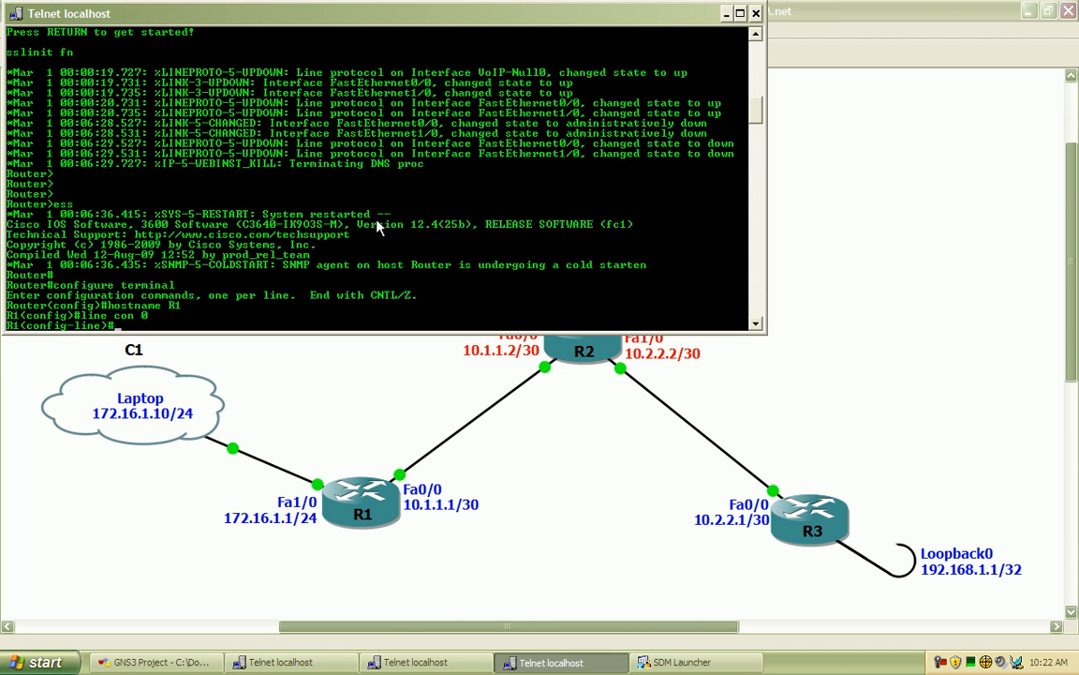
type("no exec-timeout")
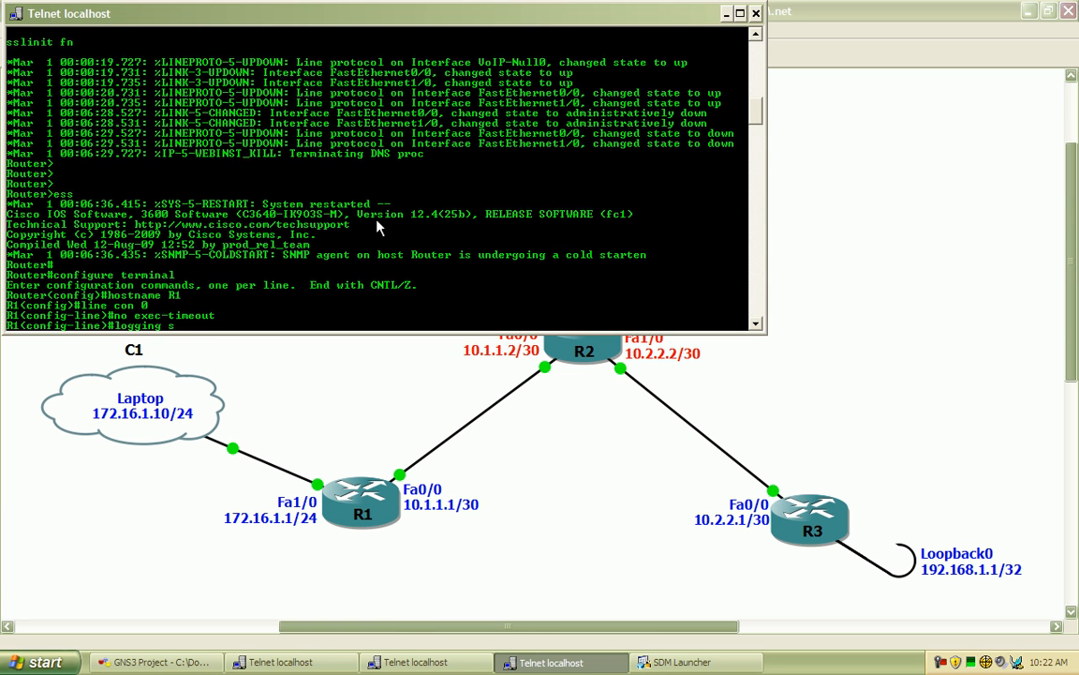
type("yc")
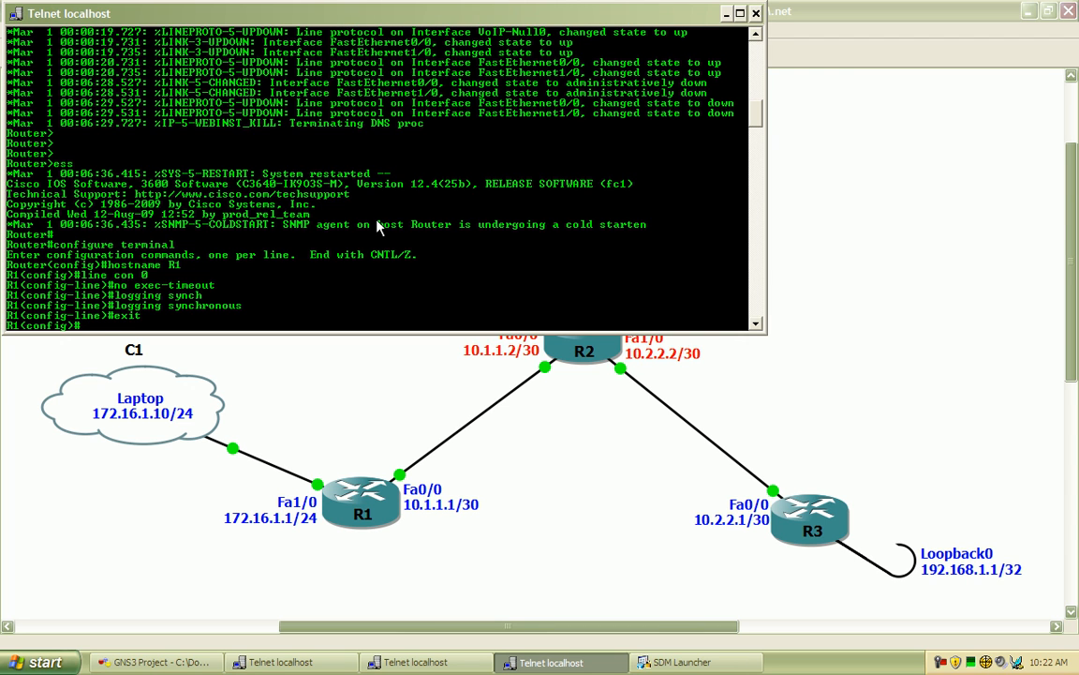
type("usernam")
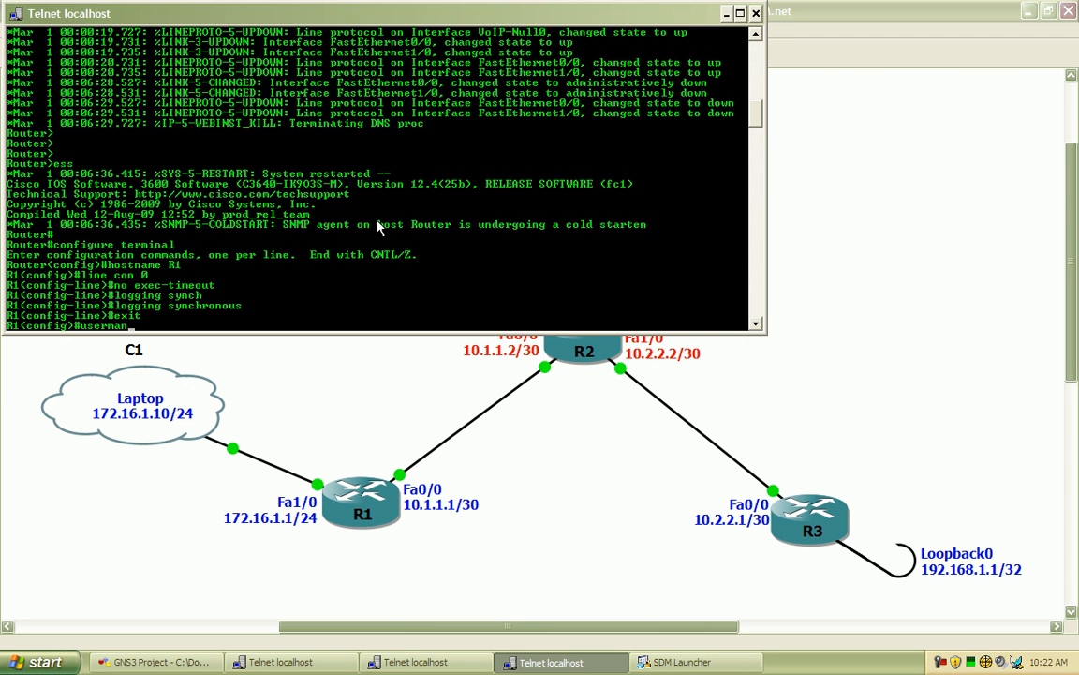
type("matt privilege")
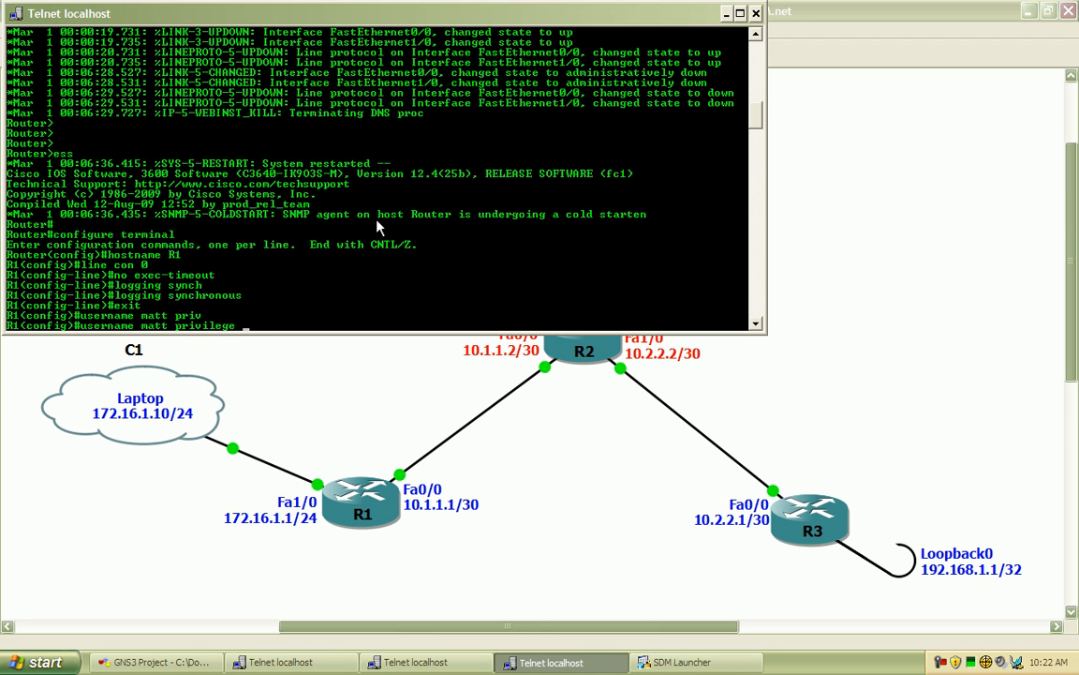
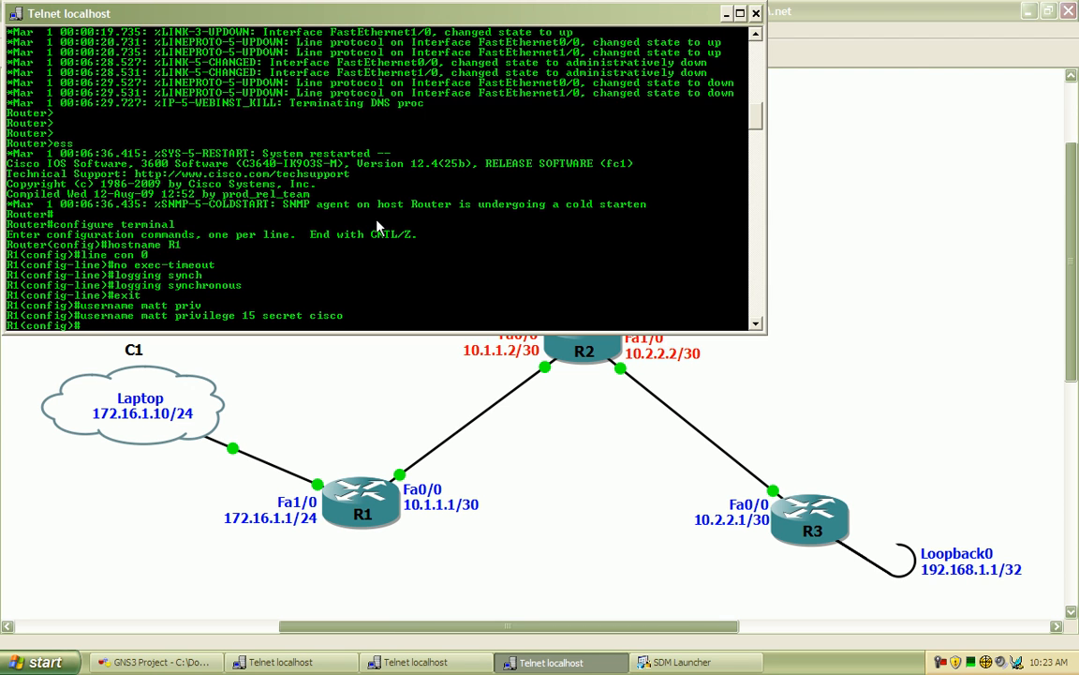
Step: Set HTTP authentication to local and begin the interface f0/0 command
type("ip")
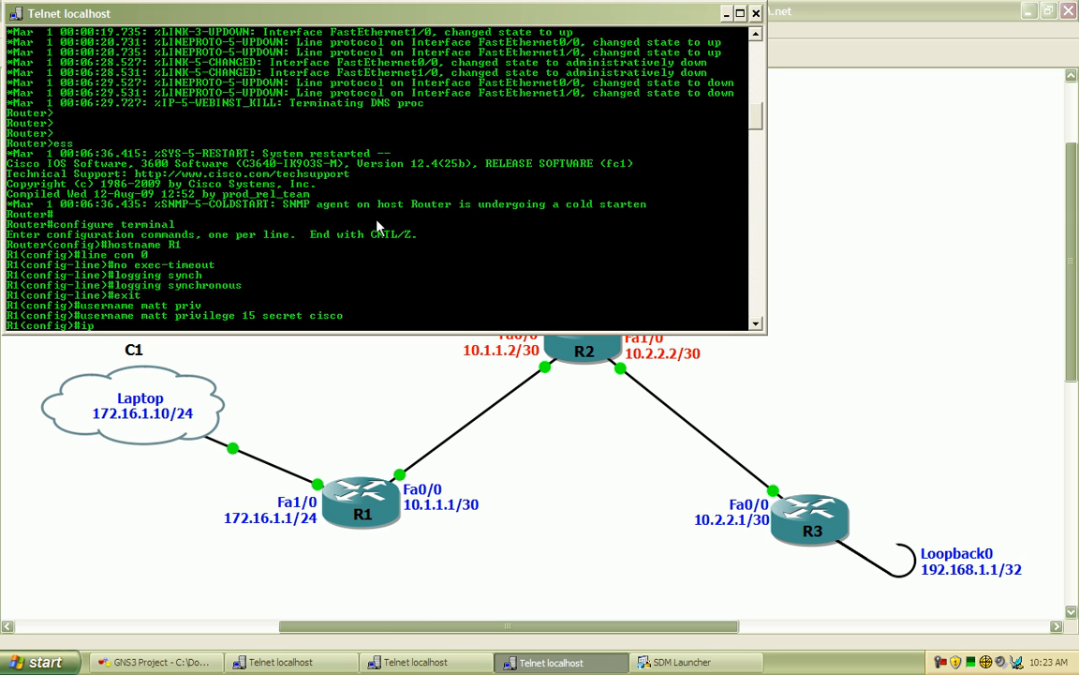
type("http")
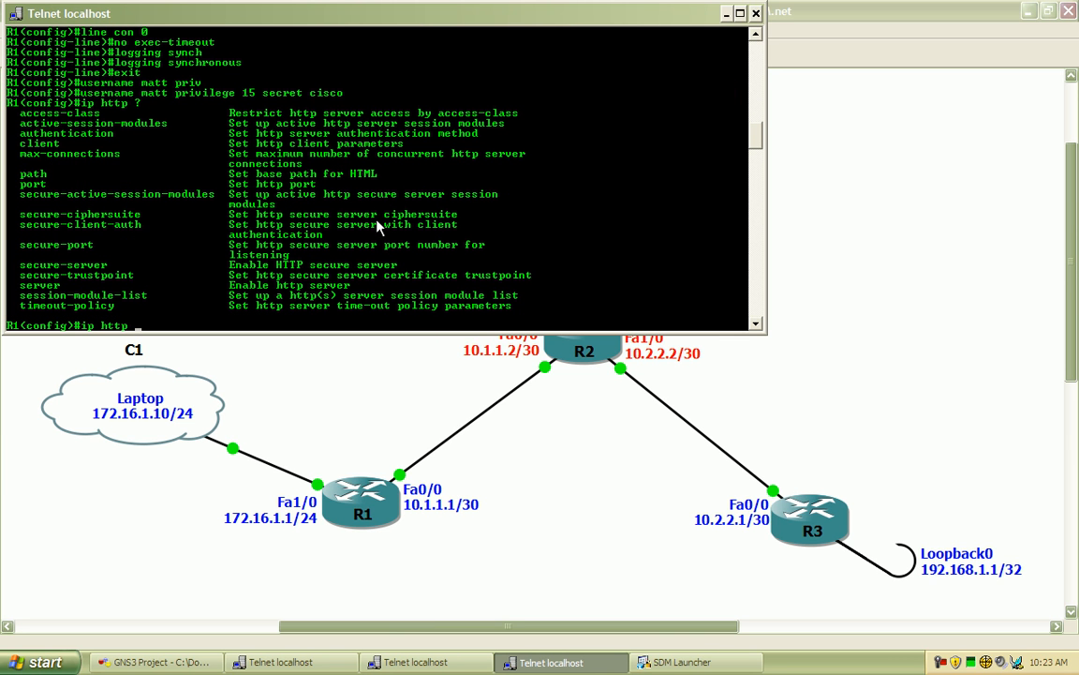
mouse_move(366, 148)
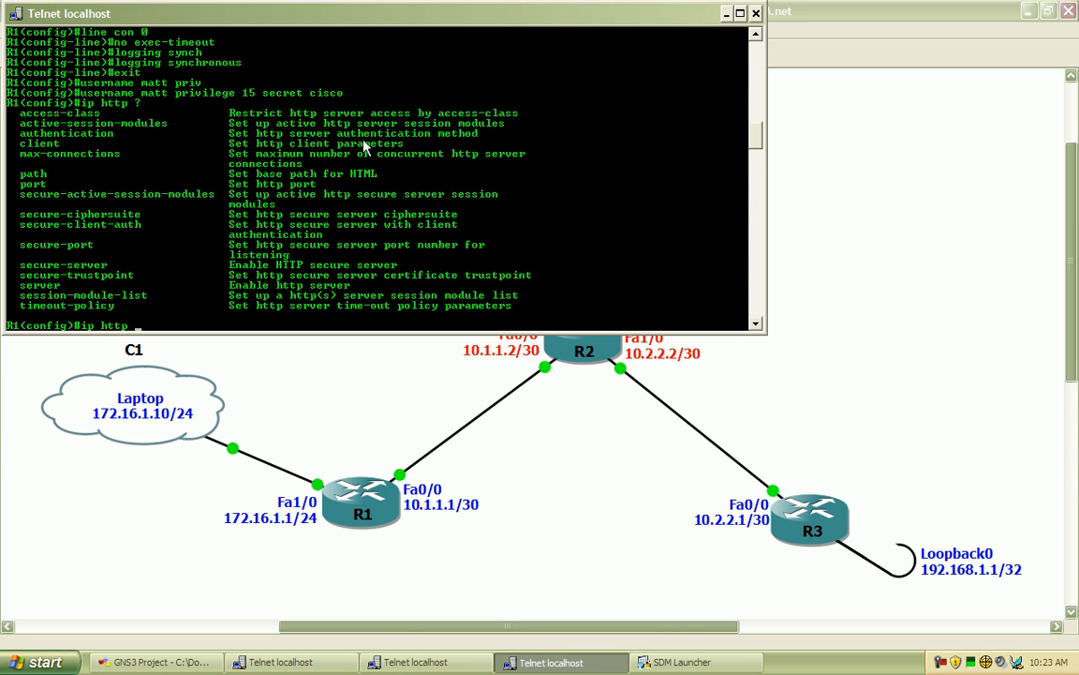
type("authentication local")
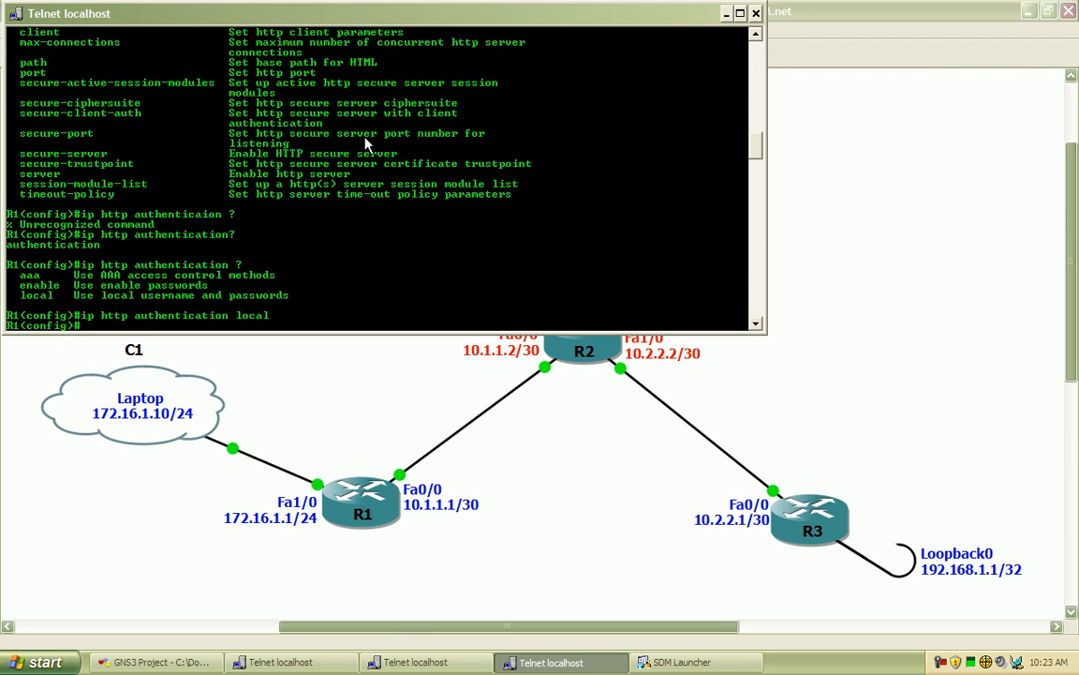
type("in")
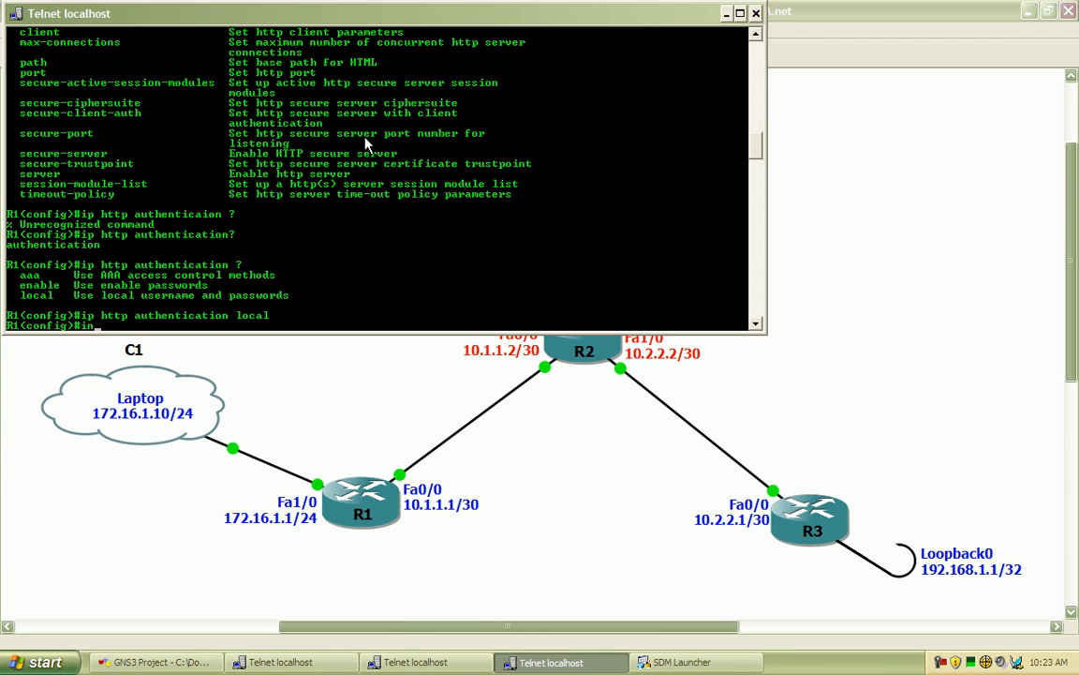
type("interface f0/0")
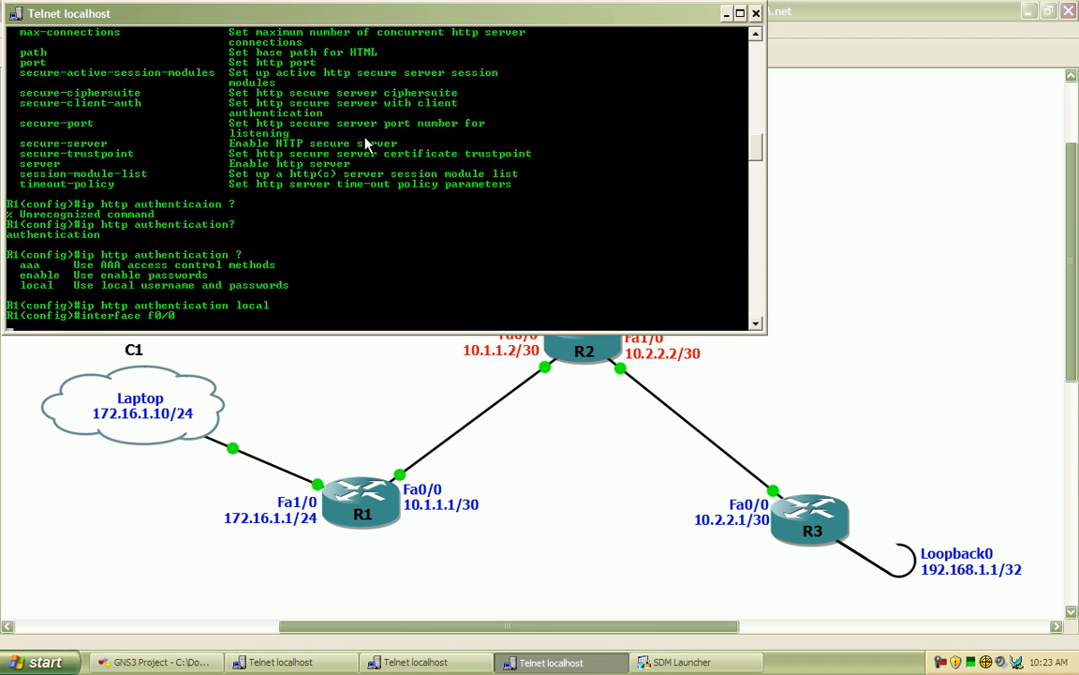
Step: Give Fa0/0 the address 10.1.1.1 255.255.255.252
key("enter")
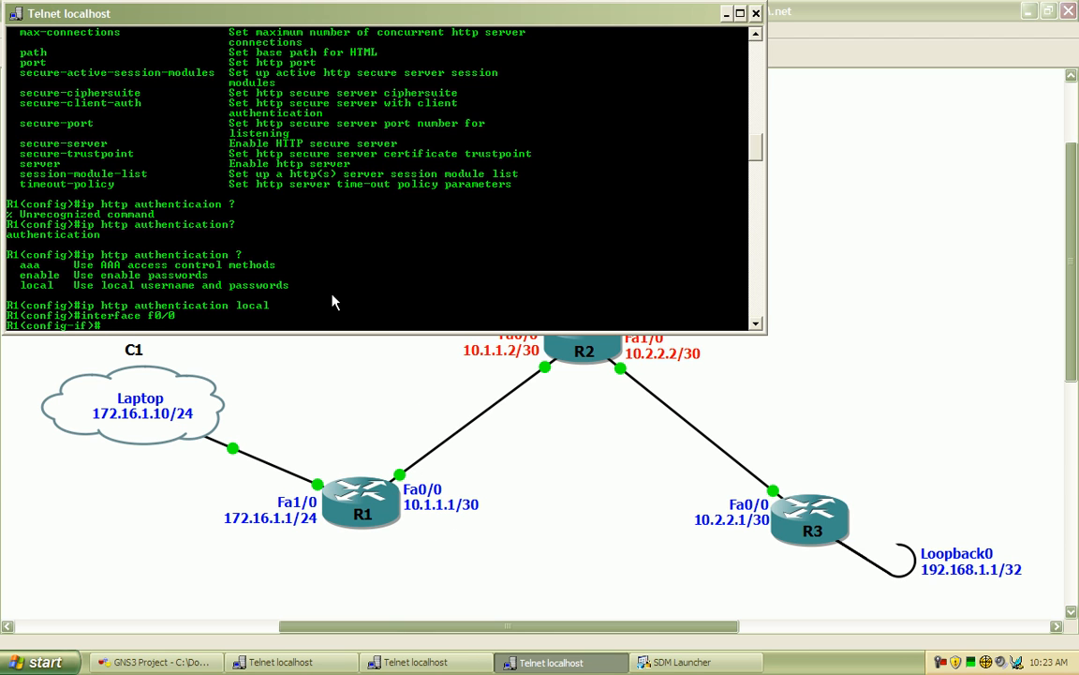
type("ip address 10.1.1.1")
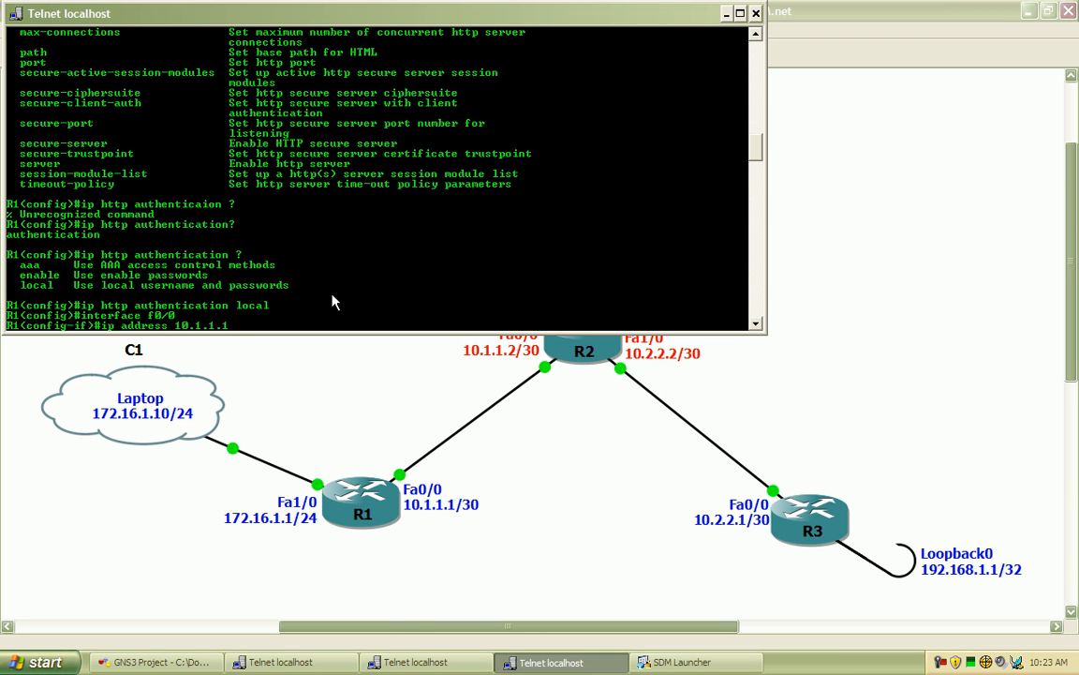
type("255.255")
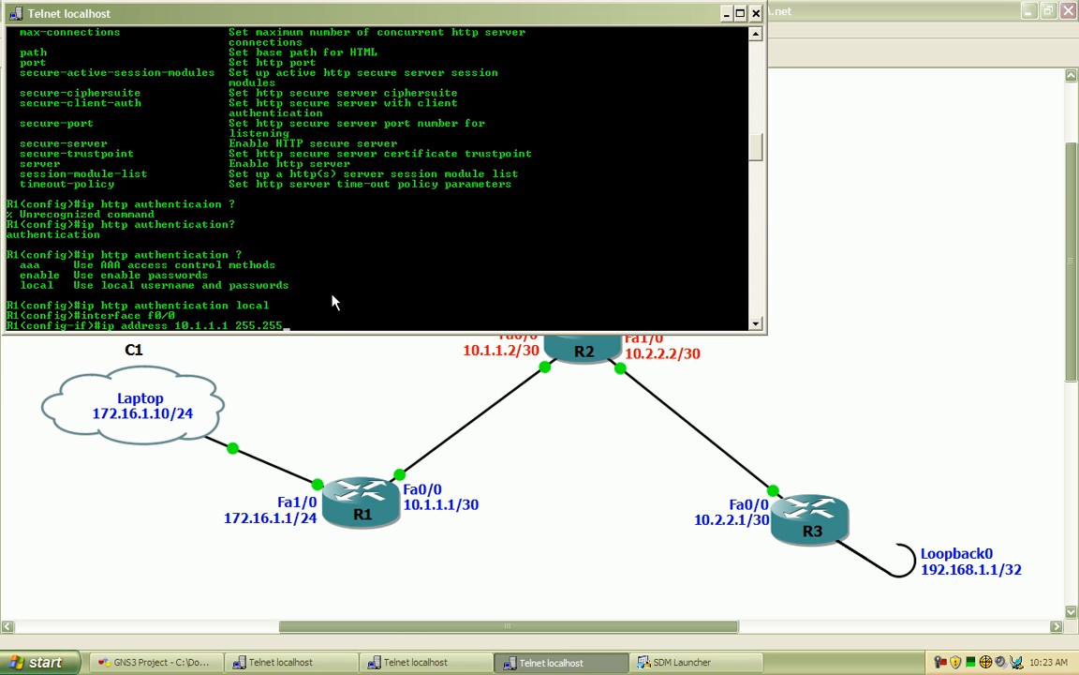
type(".255.252")
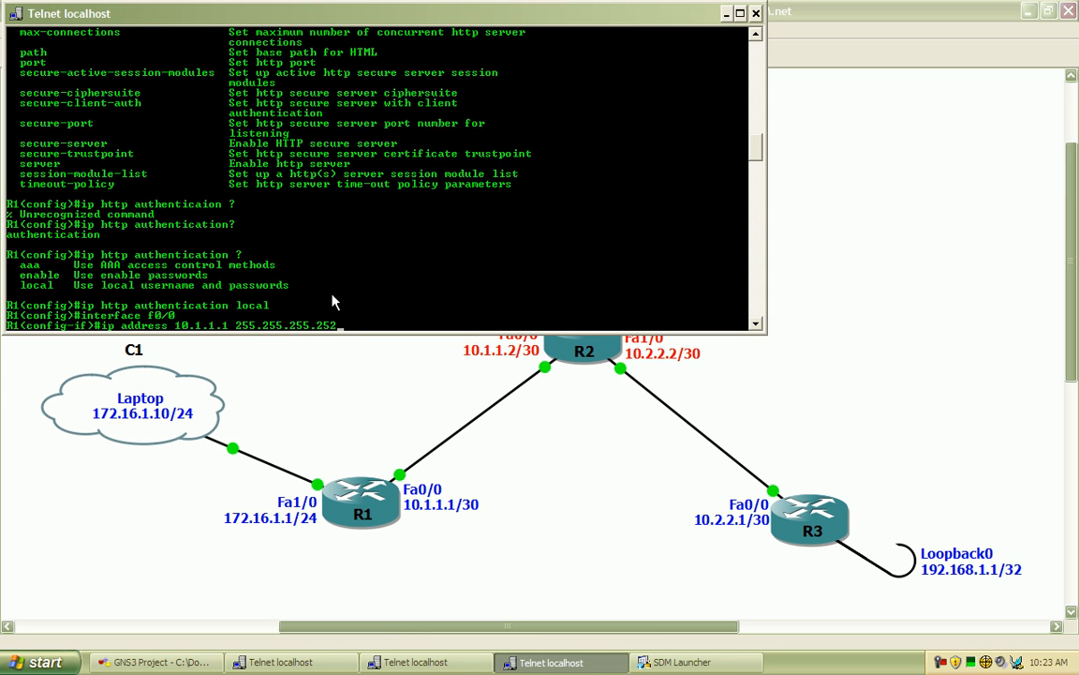
key("enter")
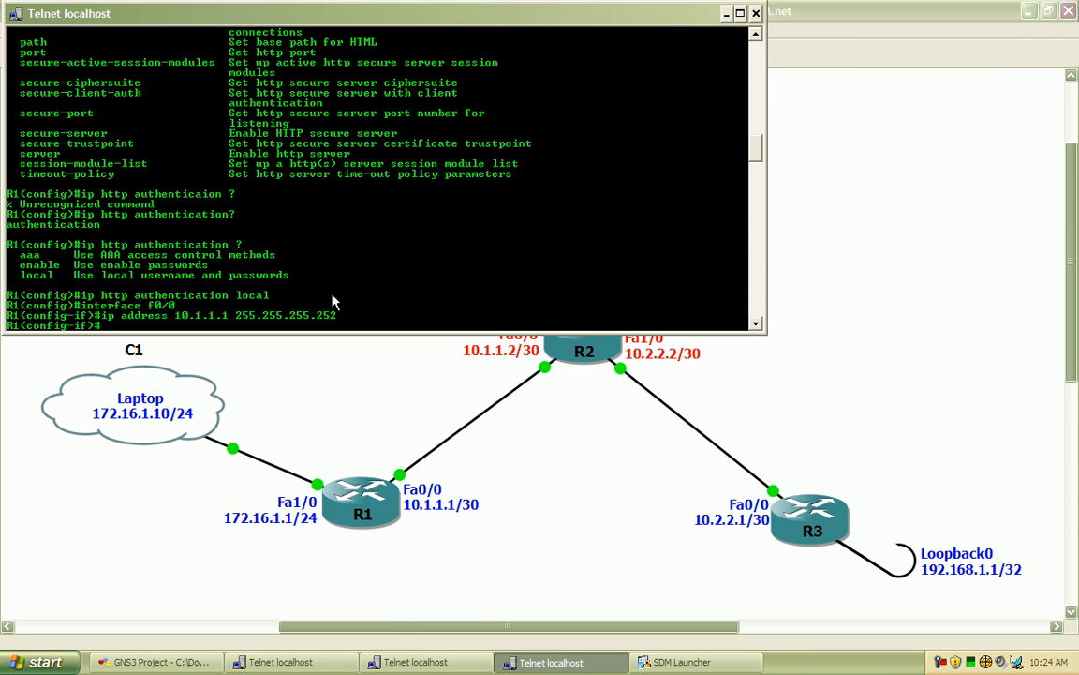
Step: Set Fa0/0 to full duplex, speed 100 and bring it up with no shutdown
type("duplex full")
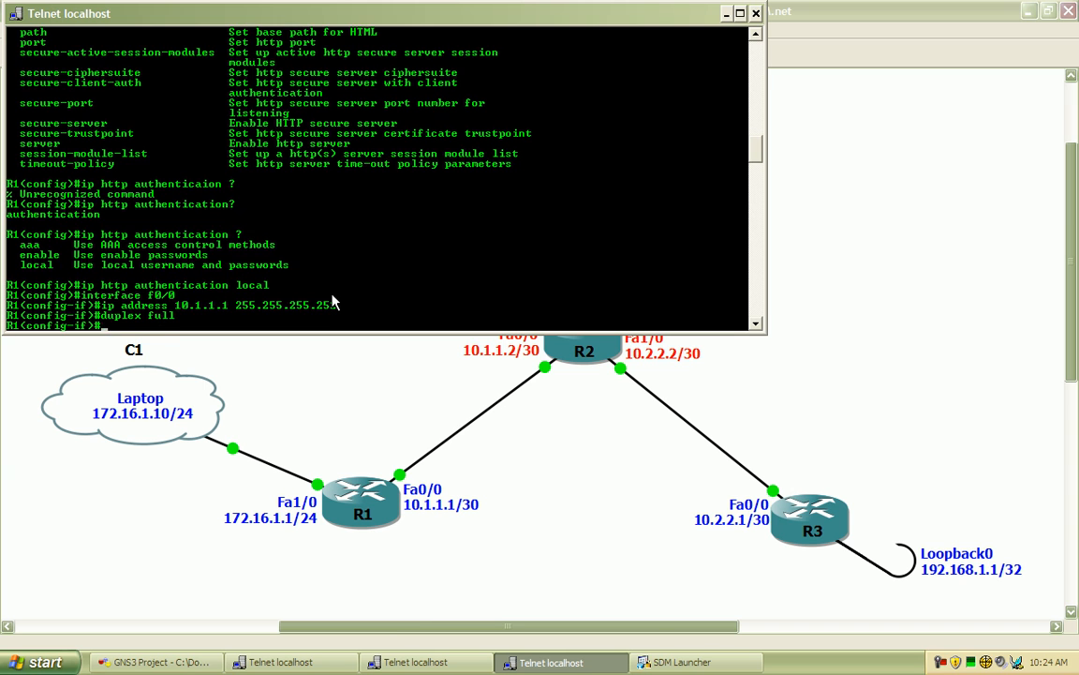
type("speed 100")
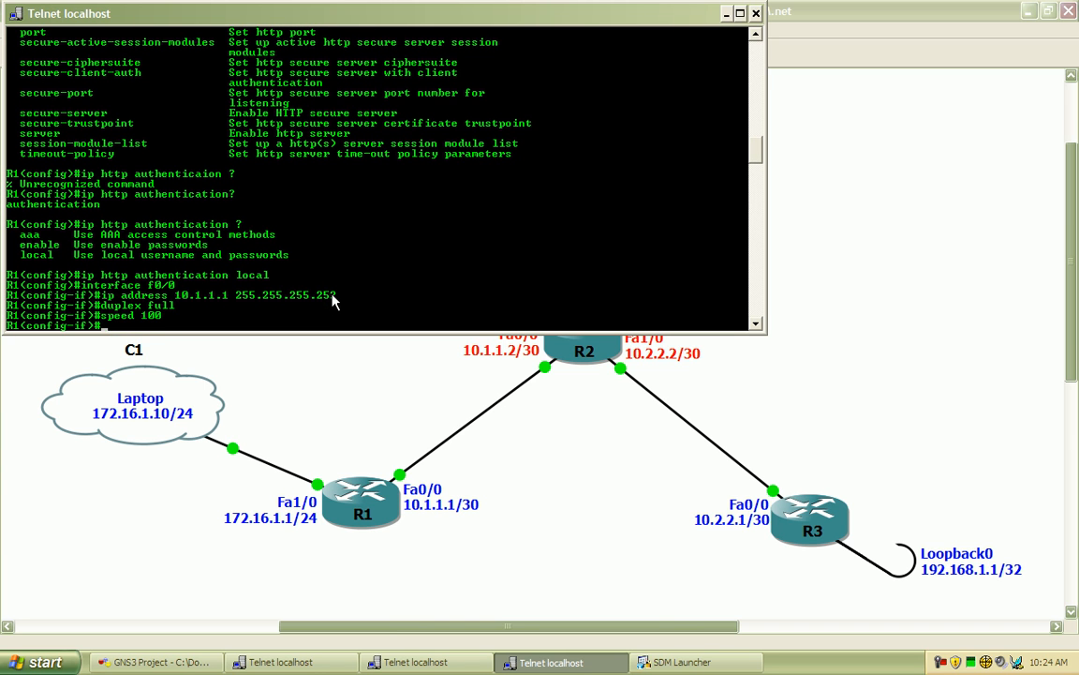
type("no shutdown")
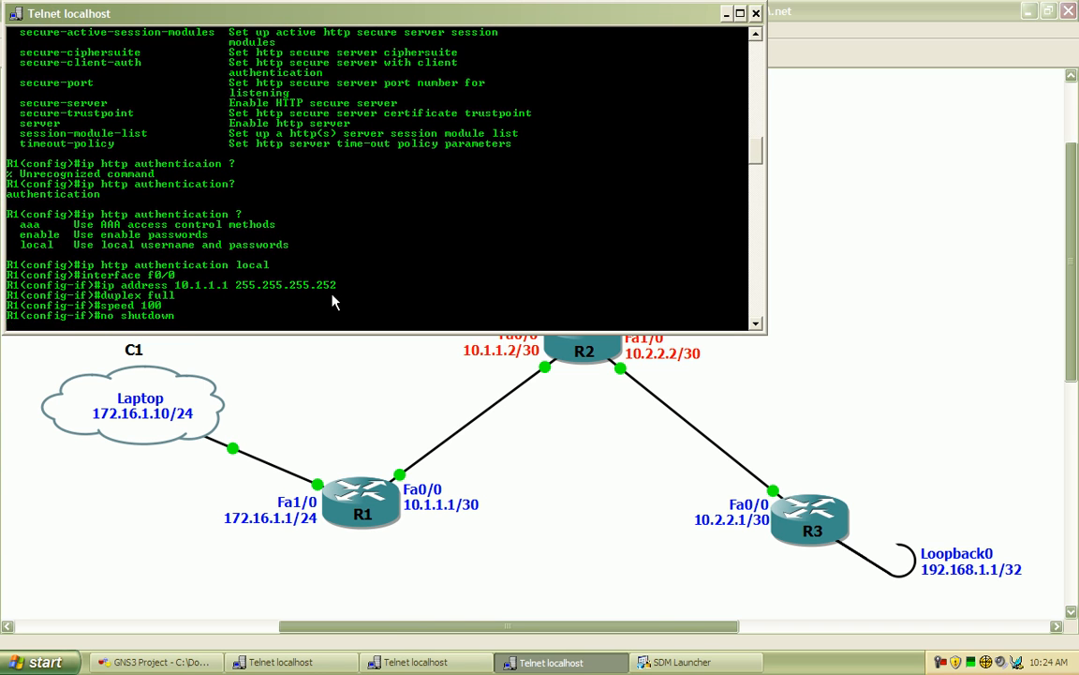
key("enter")
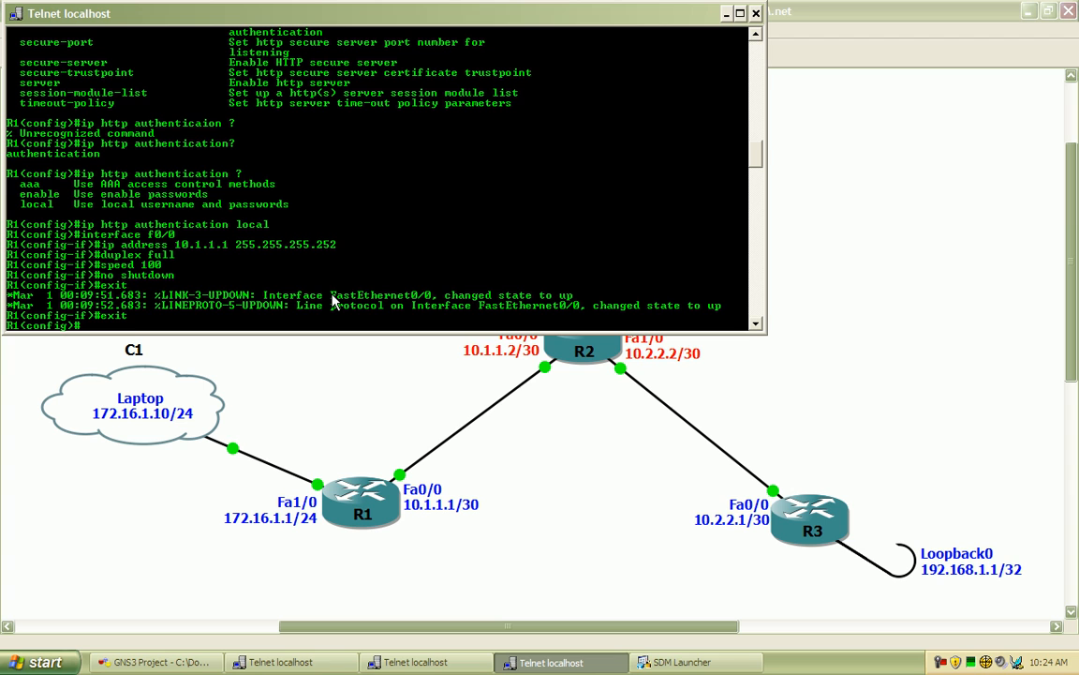
Step: Give Fa1/0 the address 172.16.1.1 255.255.255.0
type("int")
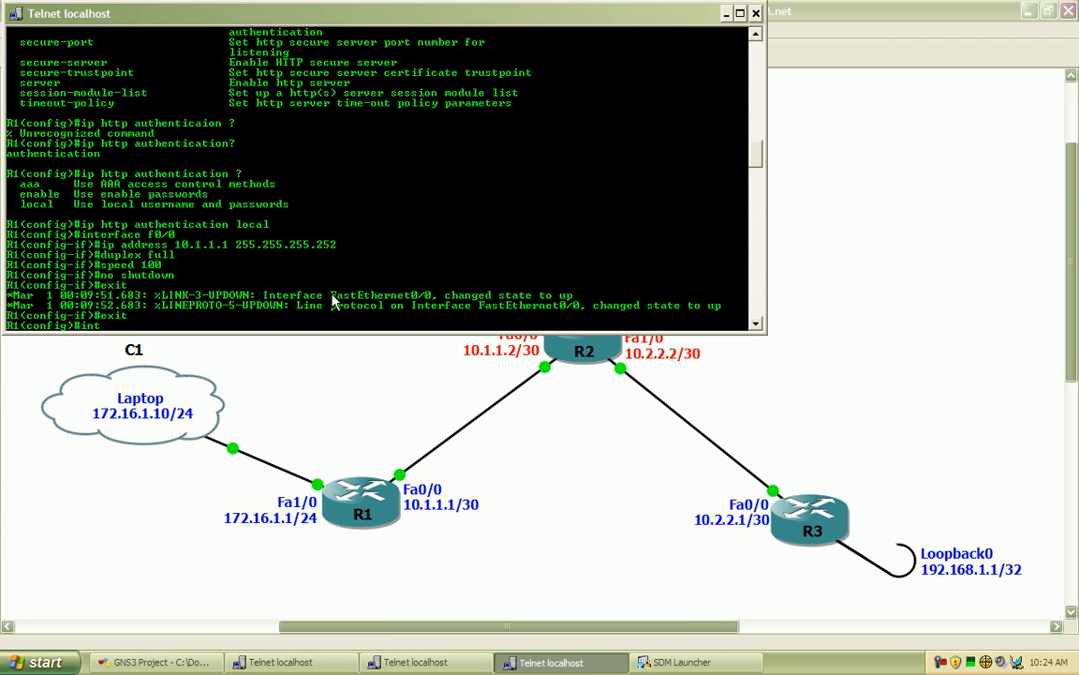
type("interface f1/0")
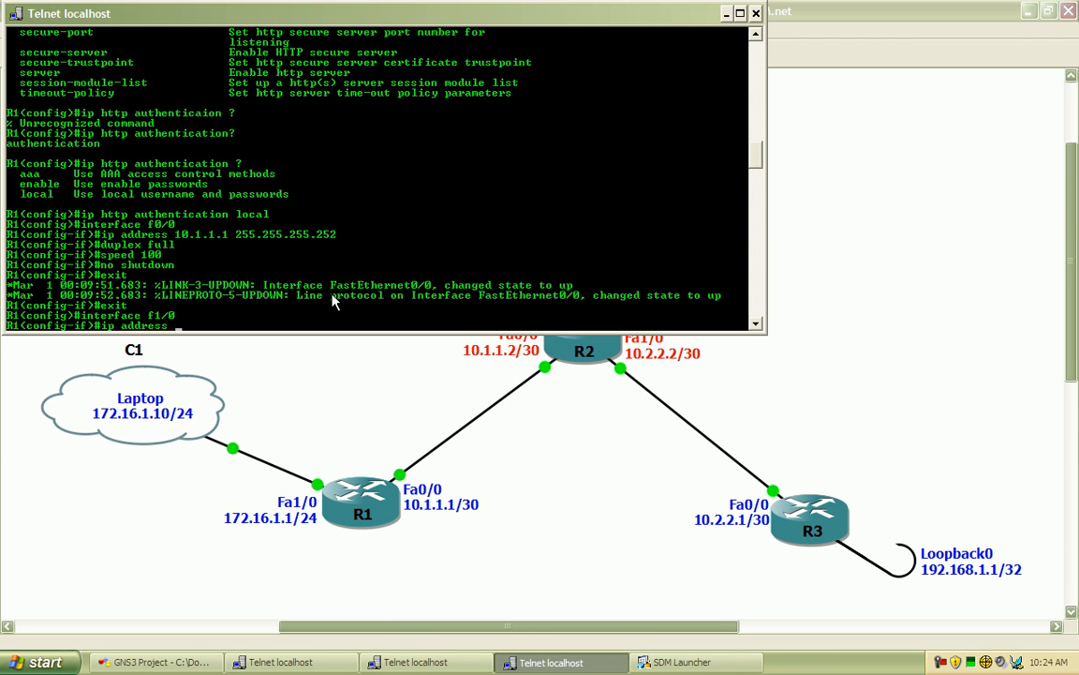
type("172.16.1.1 255.255.255.0")
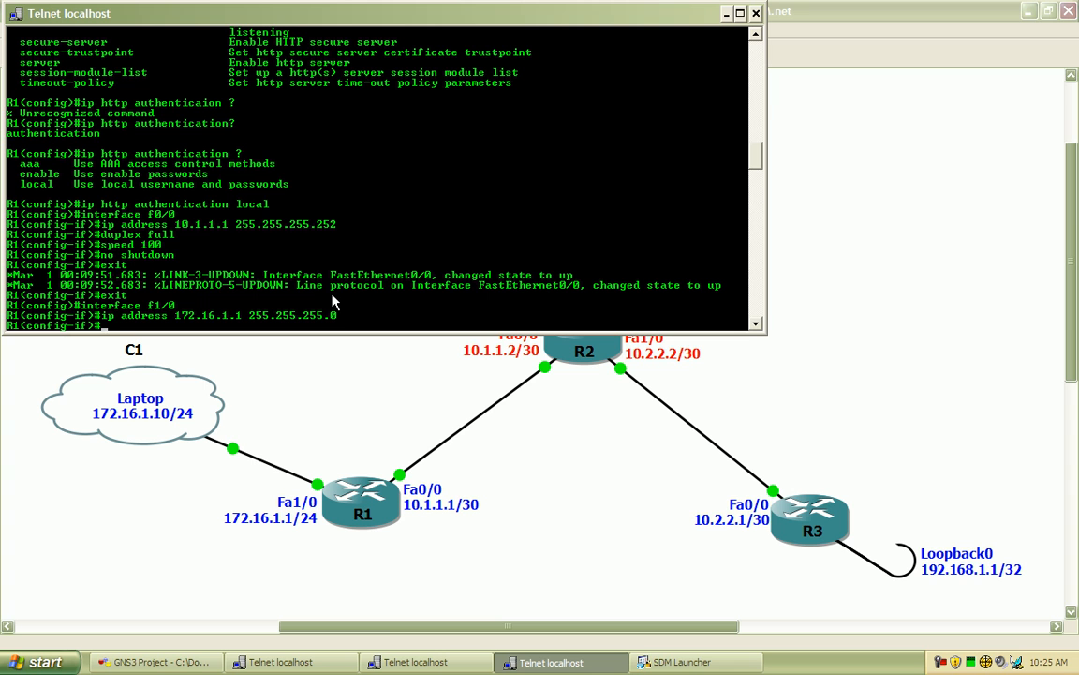
Step: Set Fa1/0 to full duplex, speed 10, no shutdown, then bring up a Windows command prompt
type("duplex full")
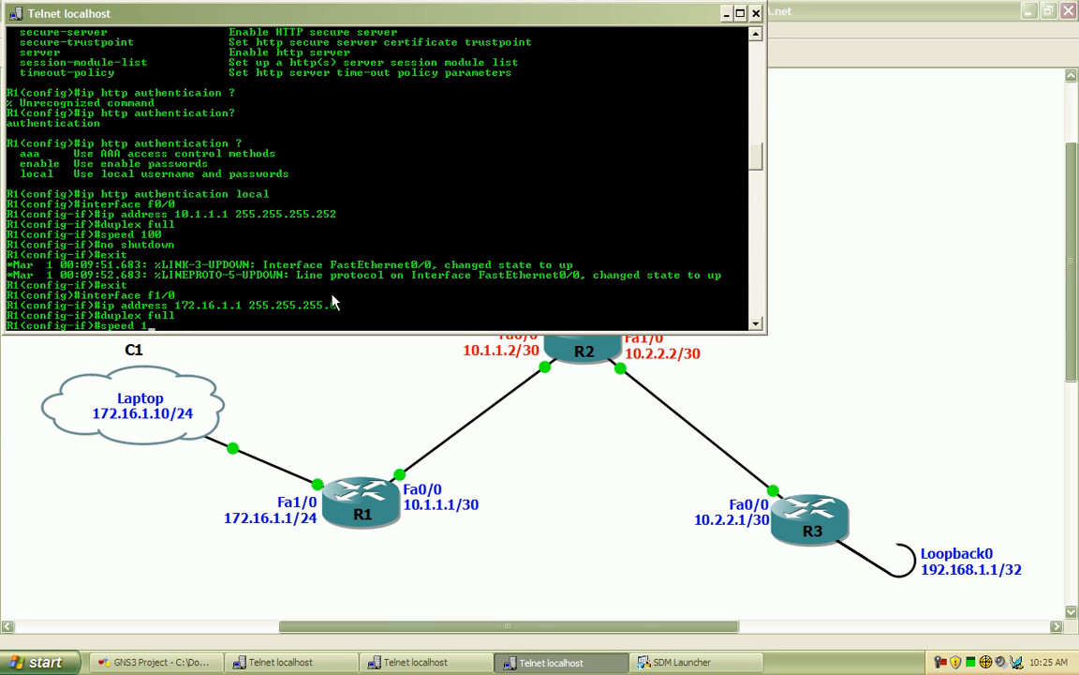
type("speed 10")
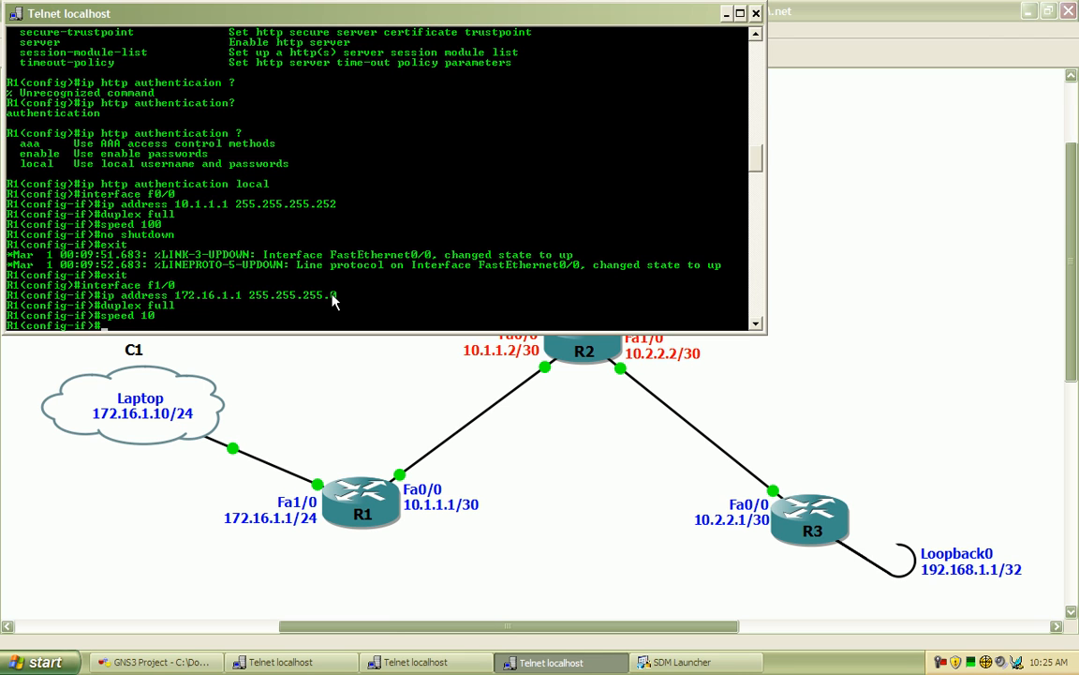
type("no shutdown")
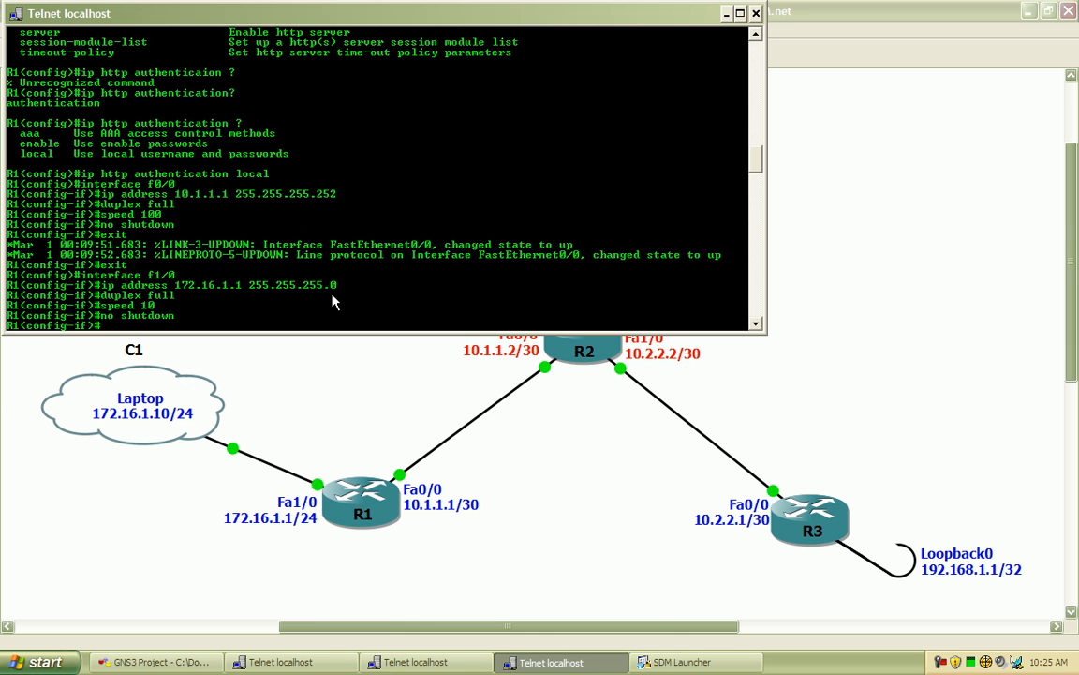
left_click(38, 661)
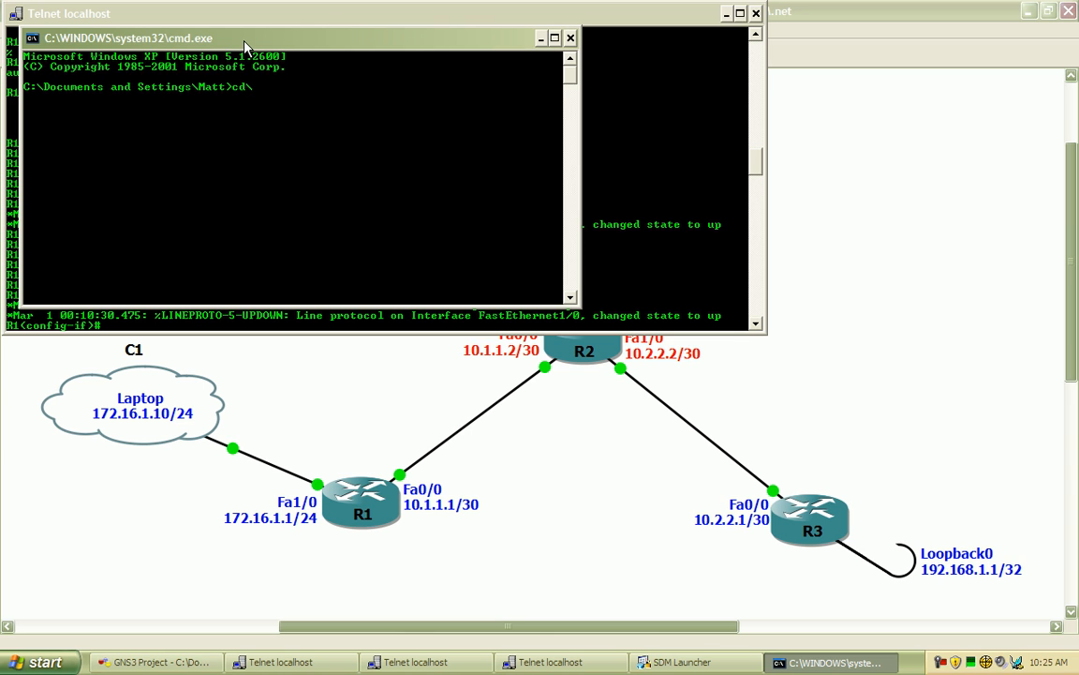
Step: Ping 172.16.1.1, 10.1.1.1 and 10.1.1.2 from the laptop to verify connectivity
type("ping")
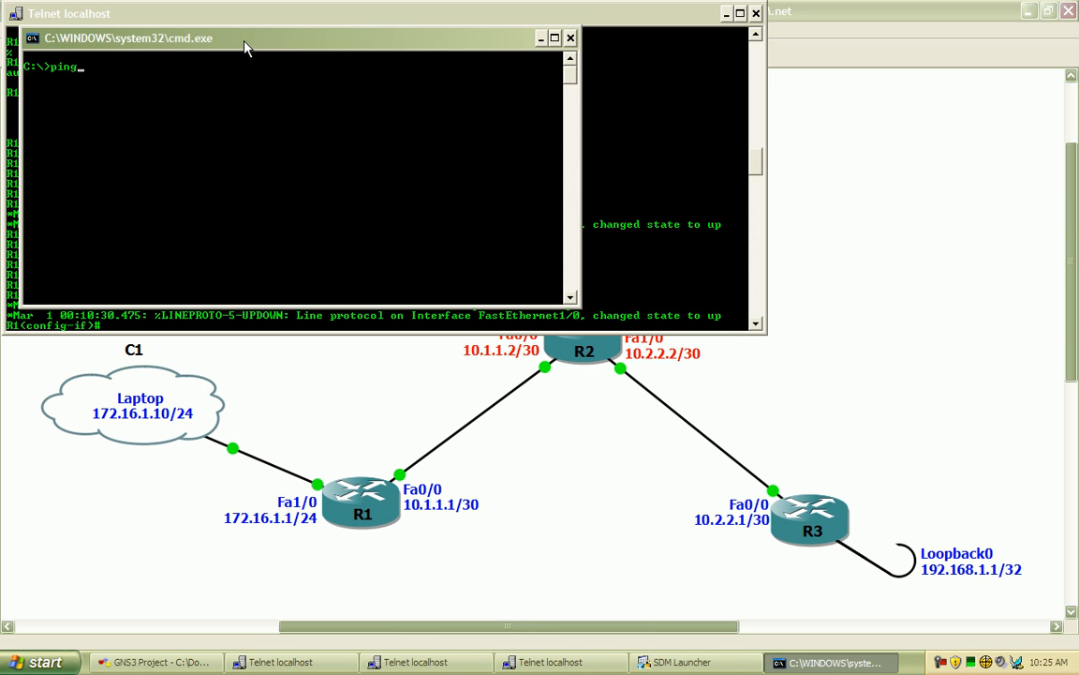
type("172.16.1.1")
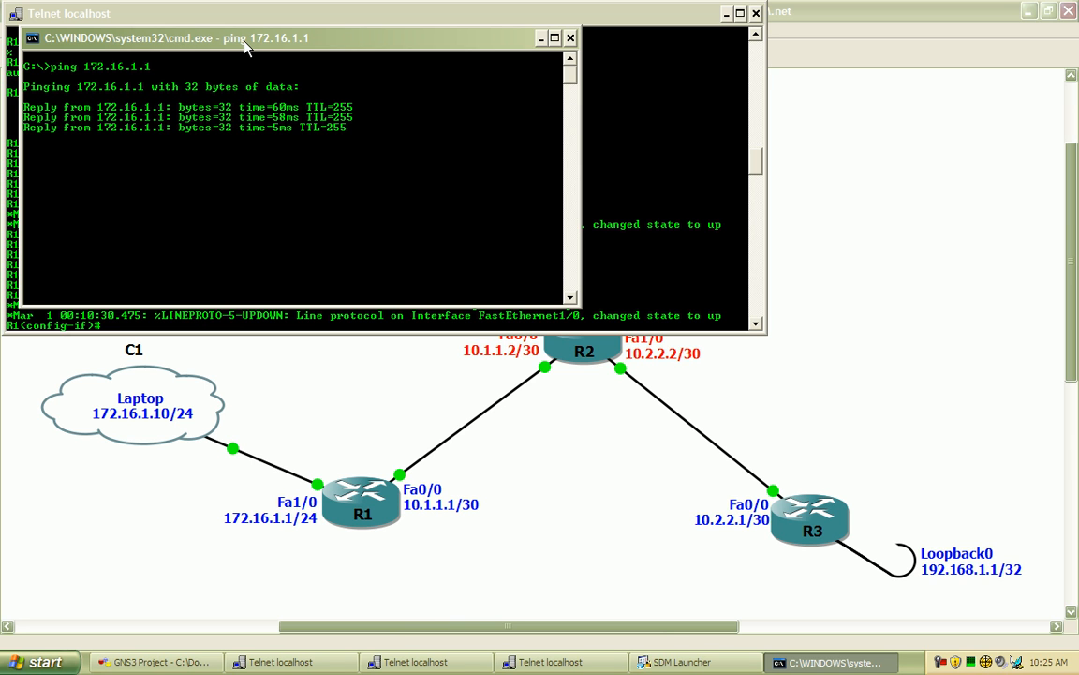
type("ping 172")
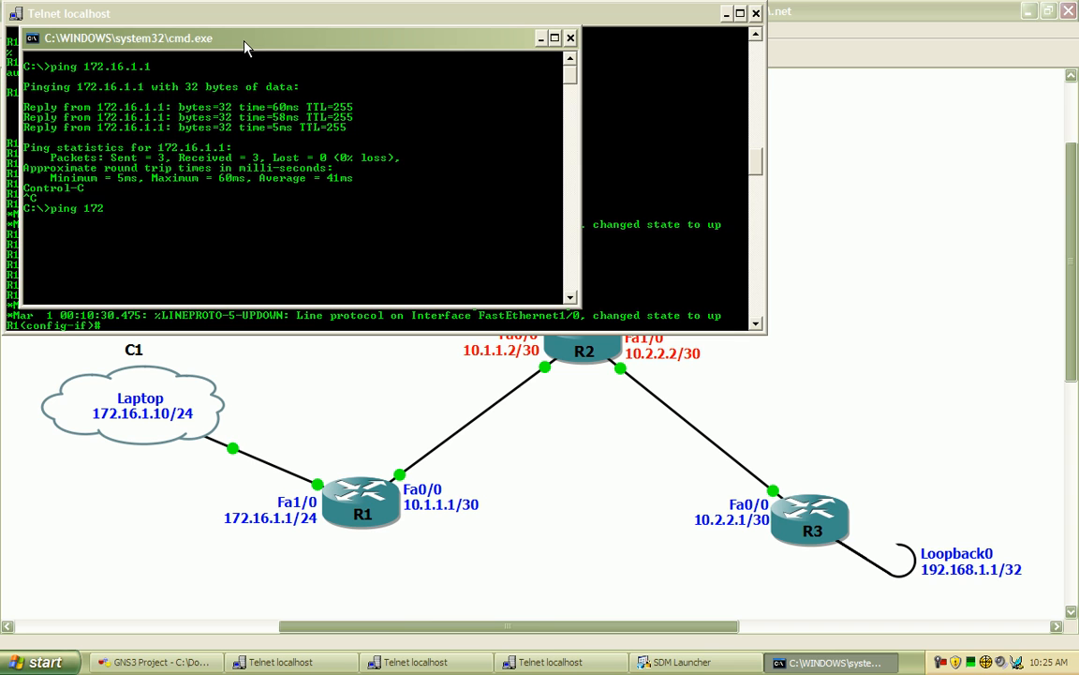
type("0.1.1.")
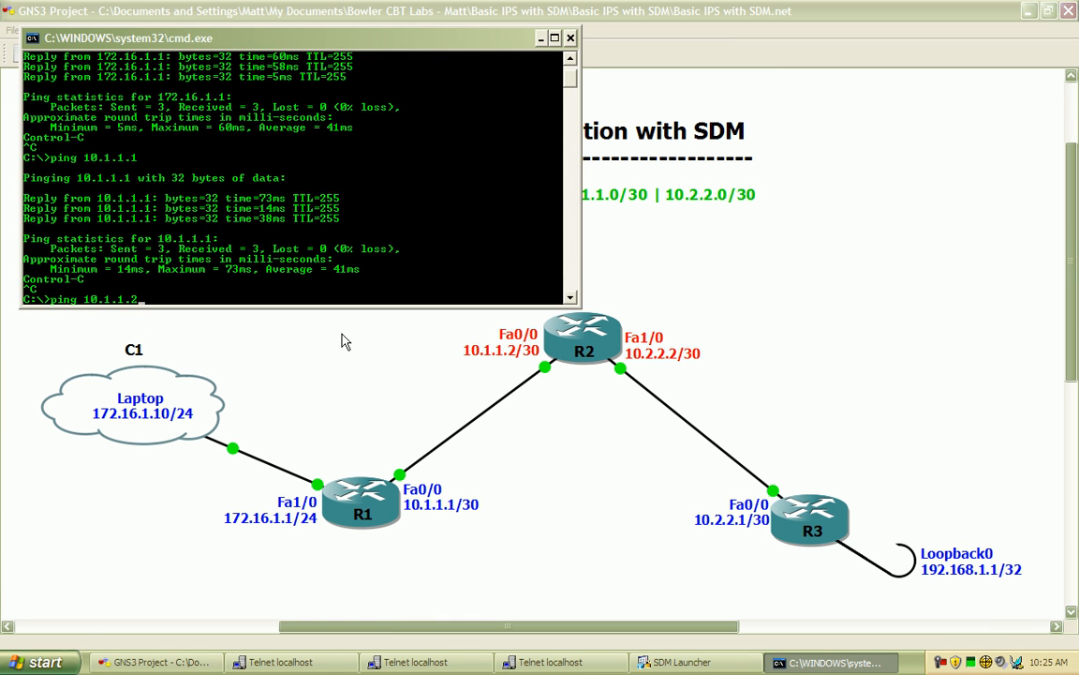
key("enter")
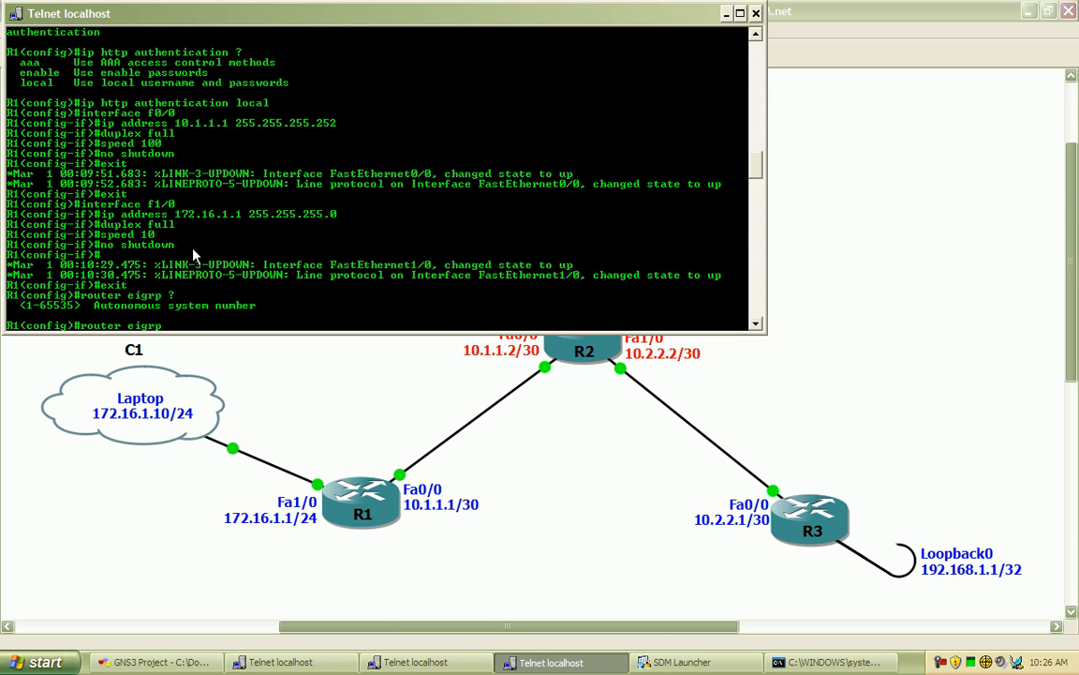
Step: Enter router eigrp 10 on R1 to start EIGRP with autonomous system 10
type("10")
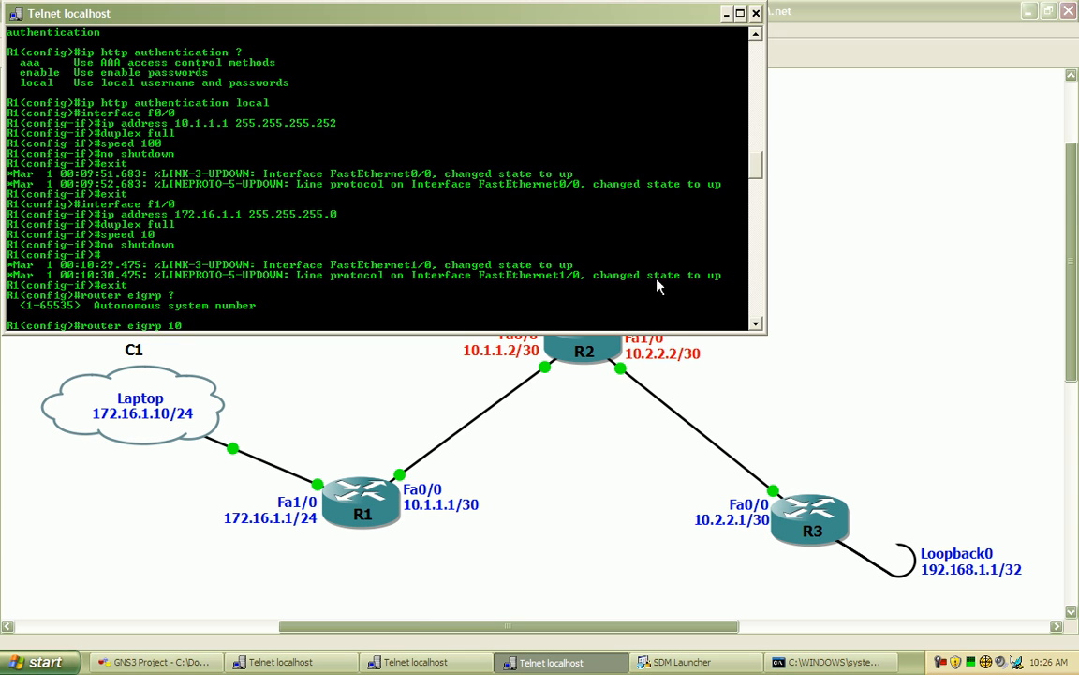